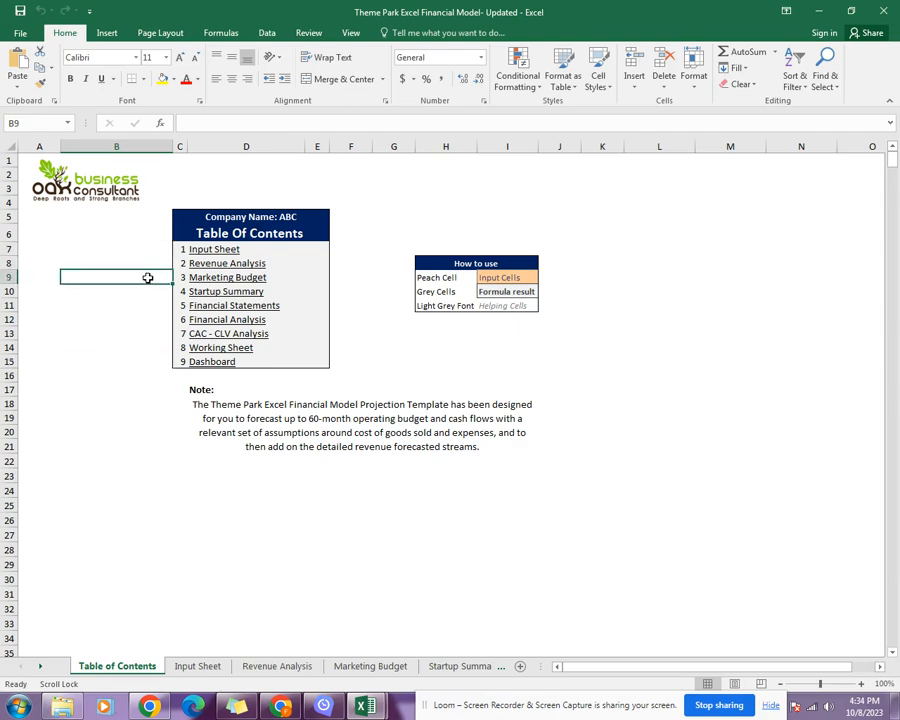
Inspect the workbook's legend cells, including Formula result and Helping Cells.
click(116, 291)
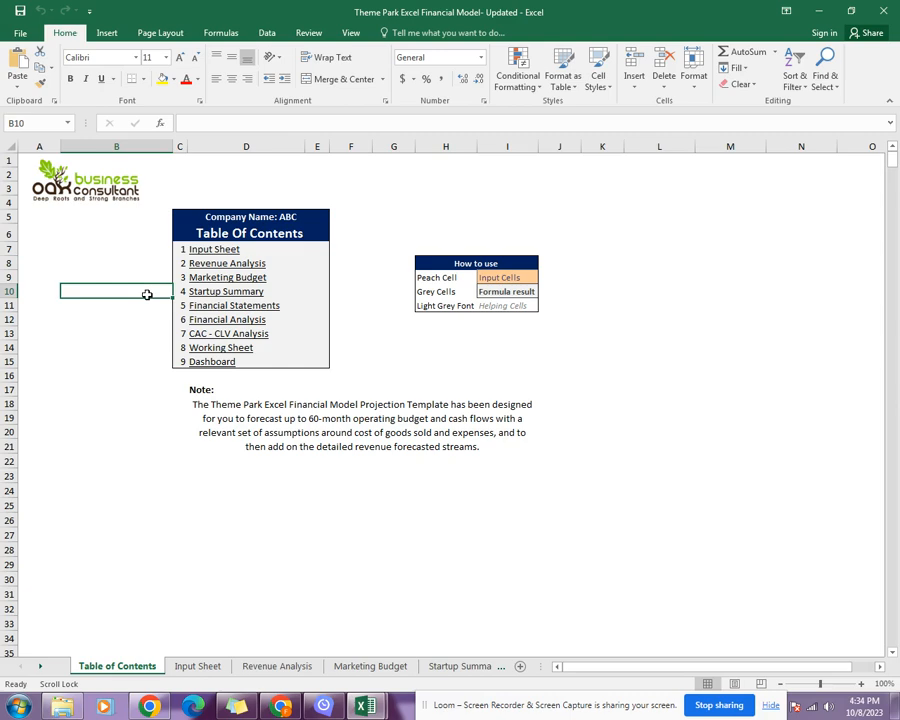
click(116, 333)
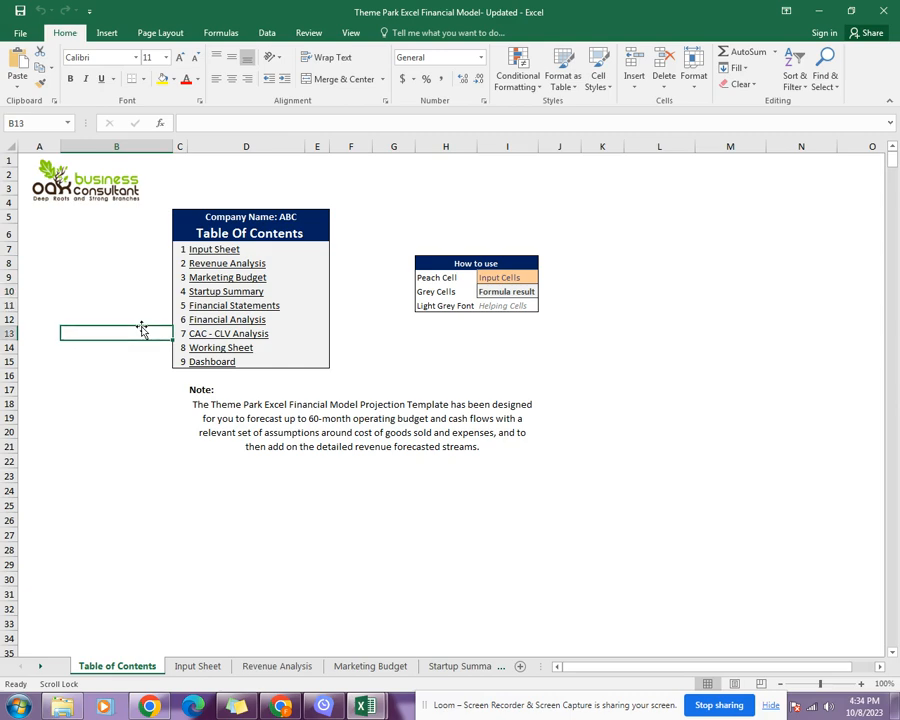
mouse_move(133, 341)
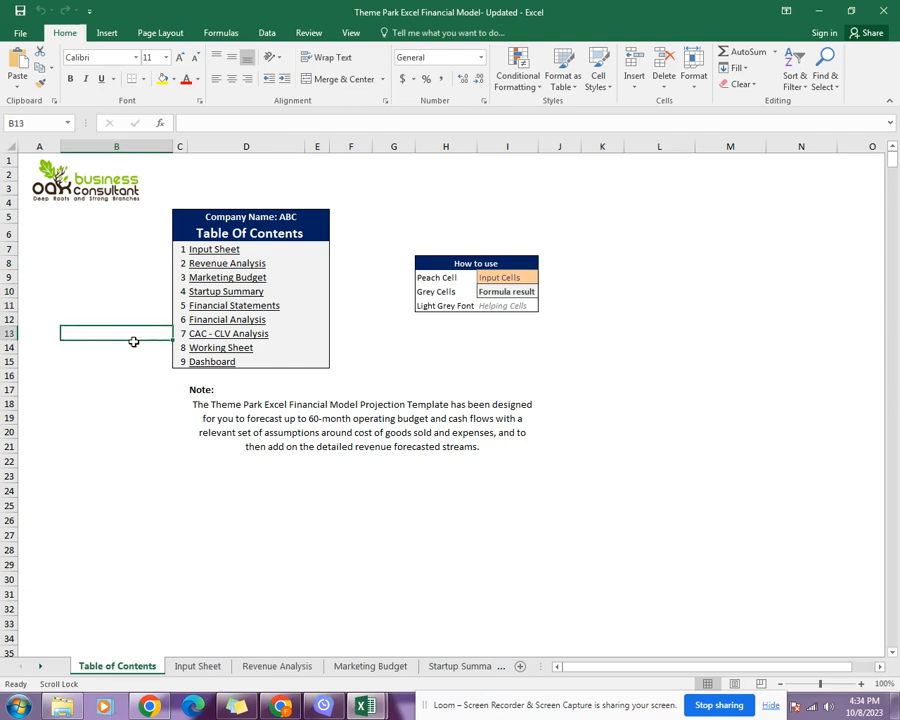
click(116, 362)
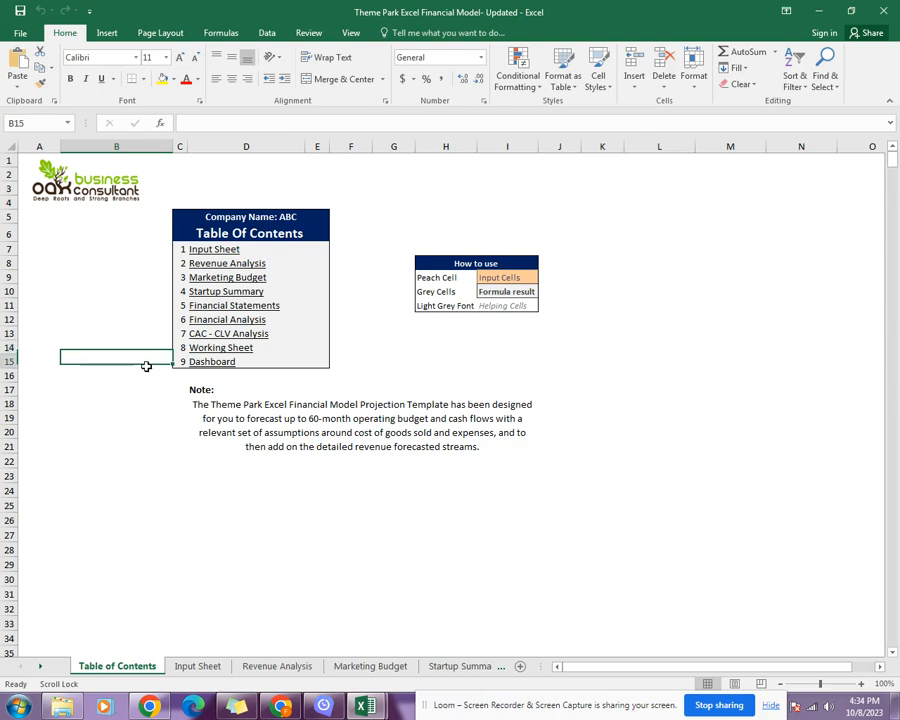
mouse_move(498, 263)
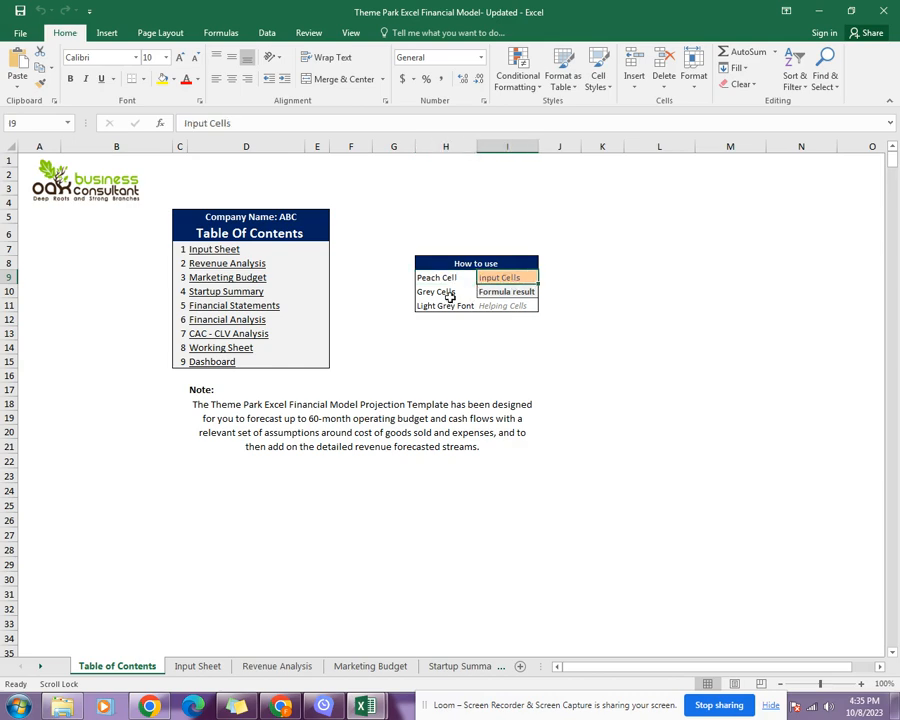
click(506, 291)
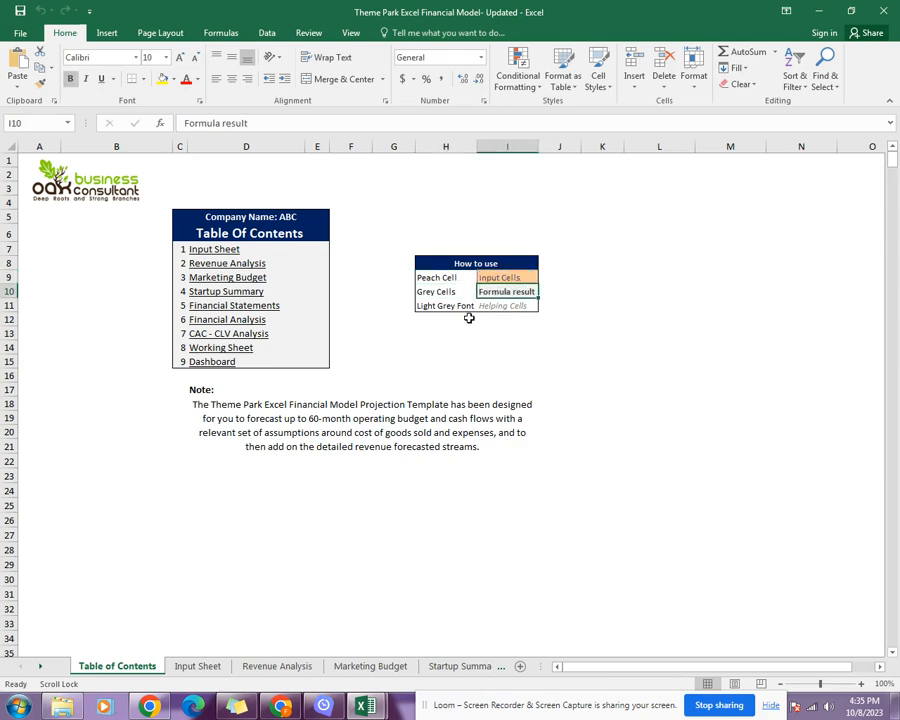
click(507, 305)
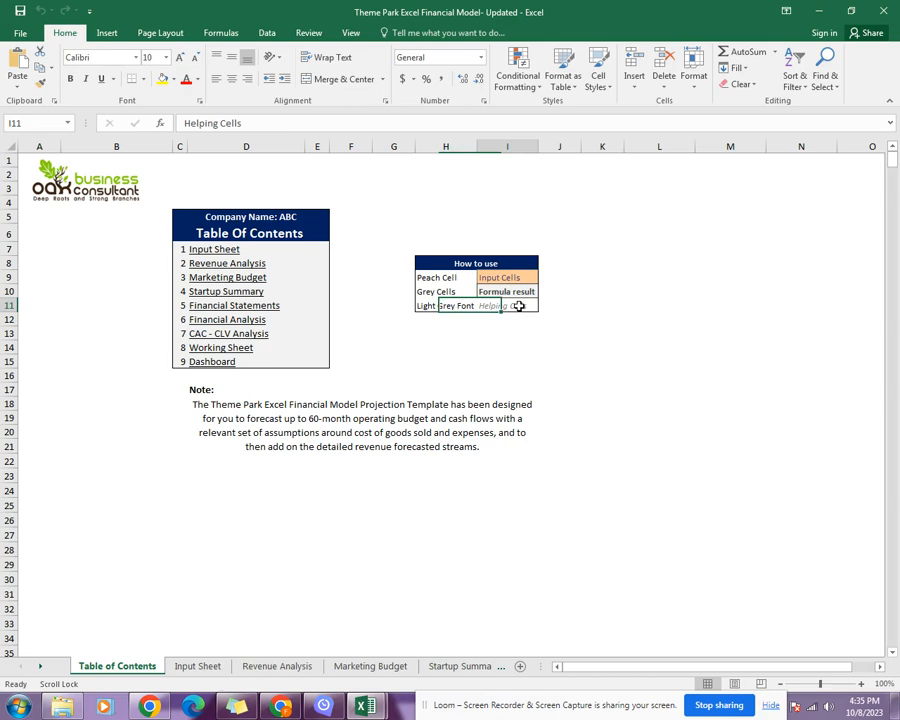
Scroll the Input Sheet through funding, revenue, marketing, capex/opex and payroll assumptions.
click(197, 666)
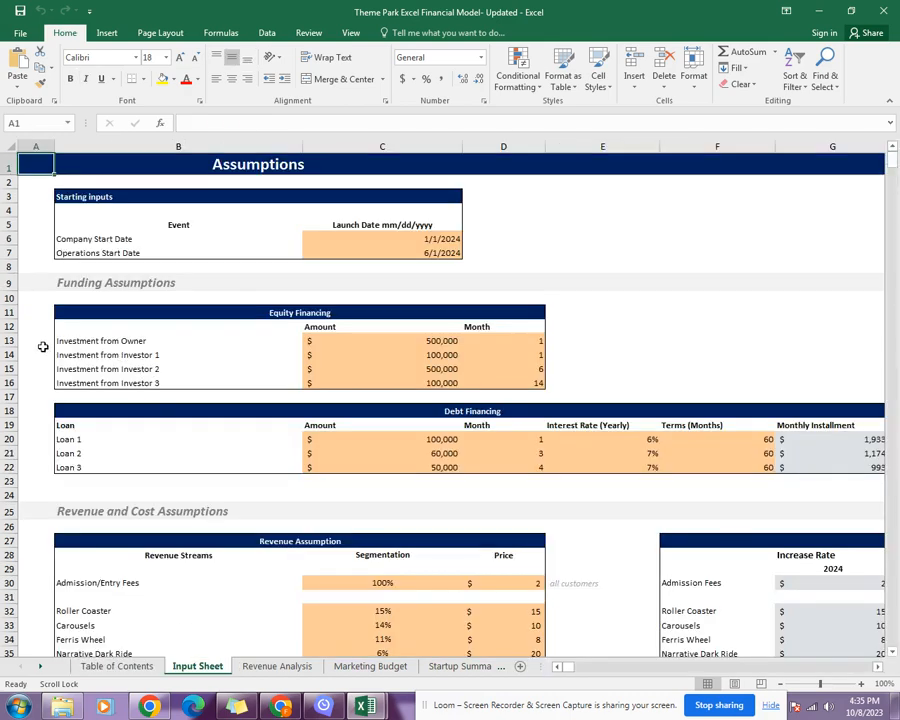
scroll(down, 3)
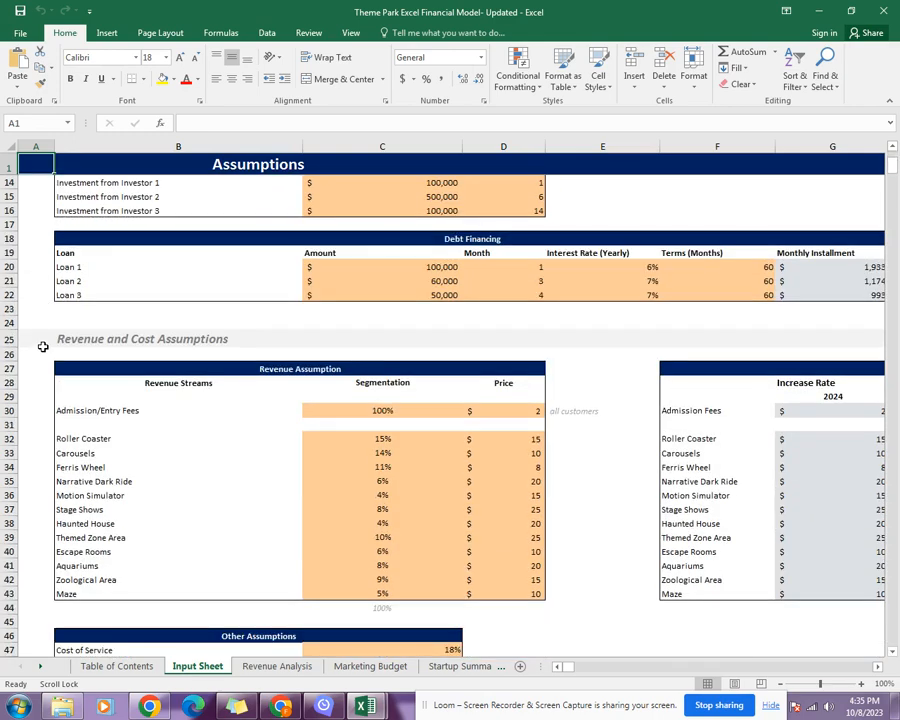
scroll(down, 3)
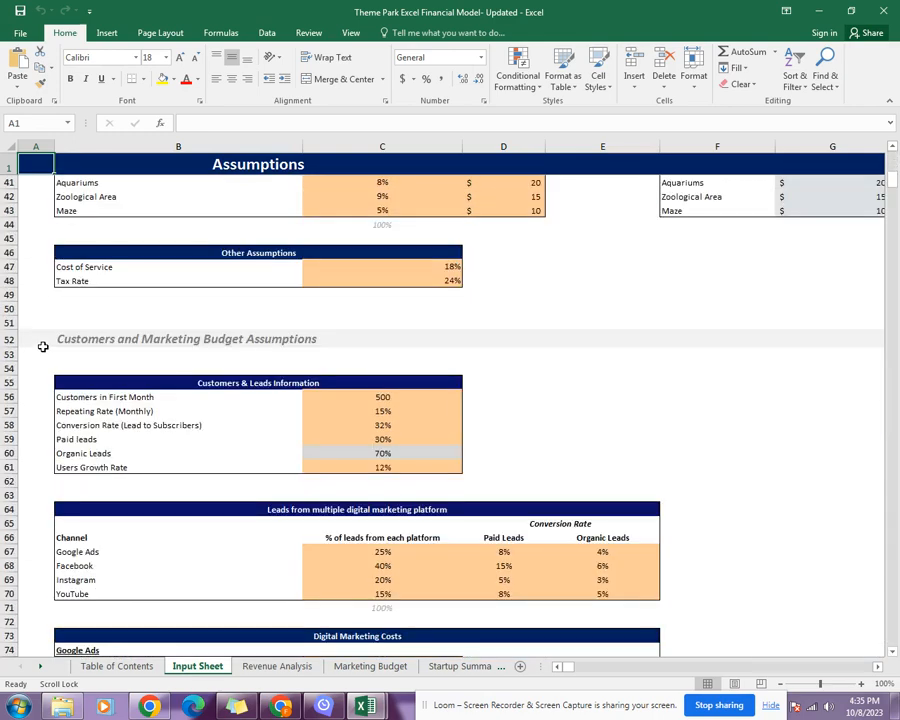
scroll(down, 3)
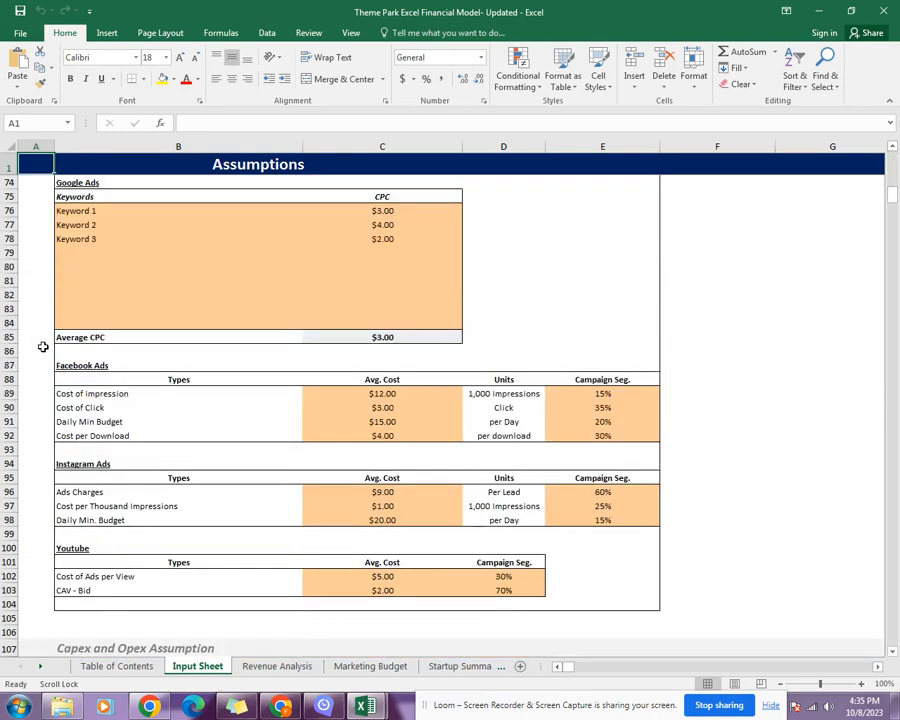
scroll(down, 3)
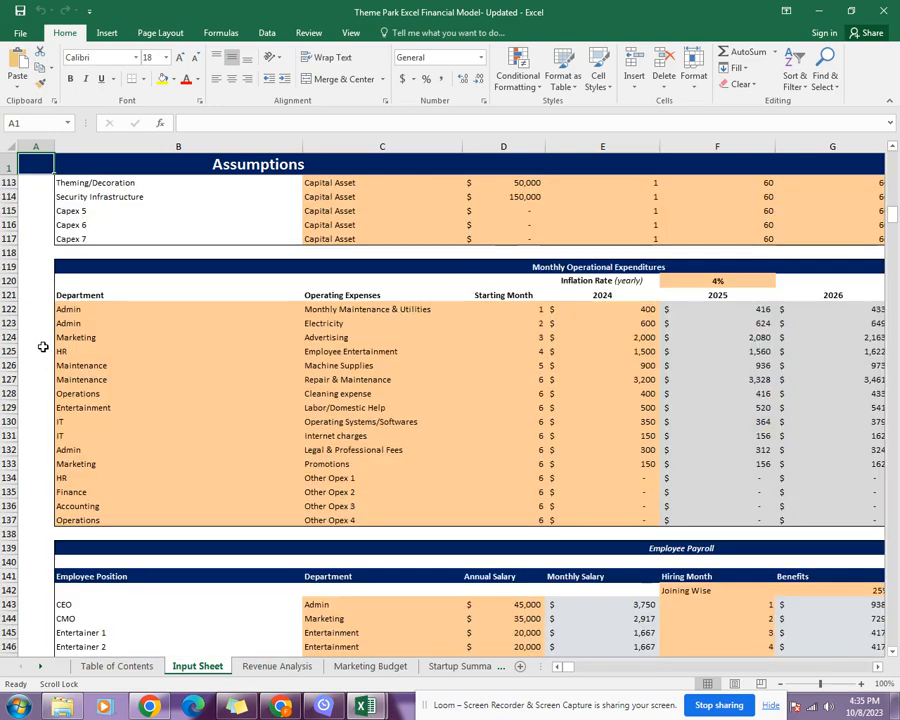
scroll(down, 3)
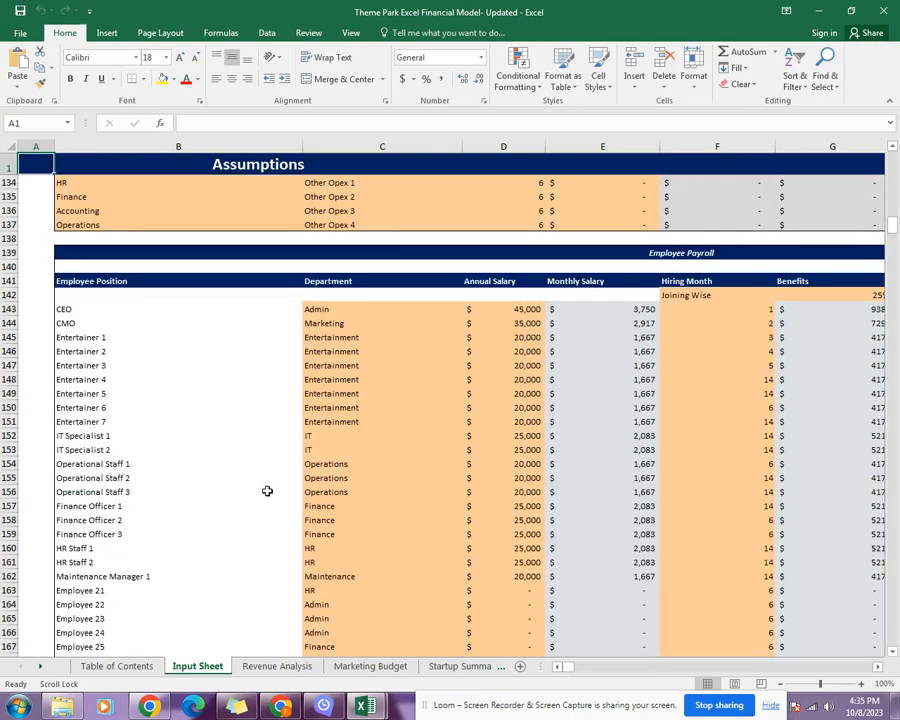
click(277, 665)
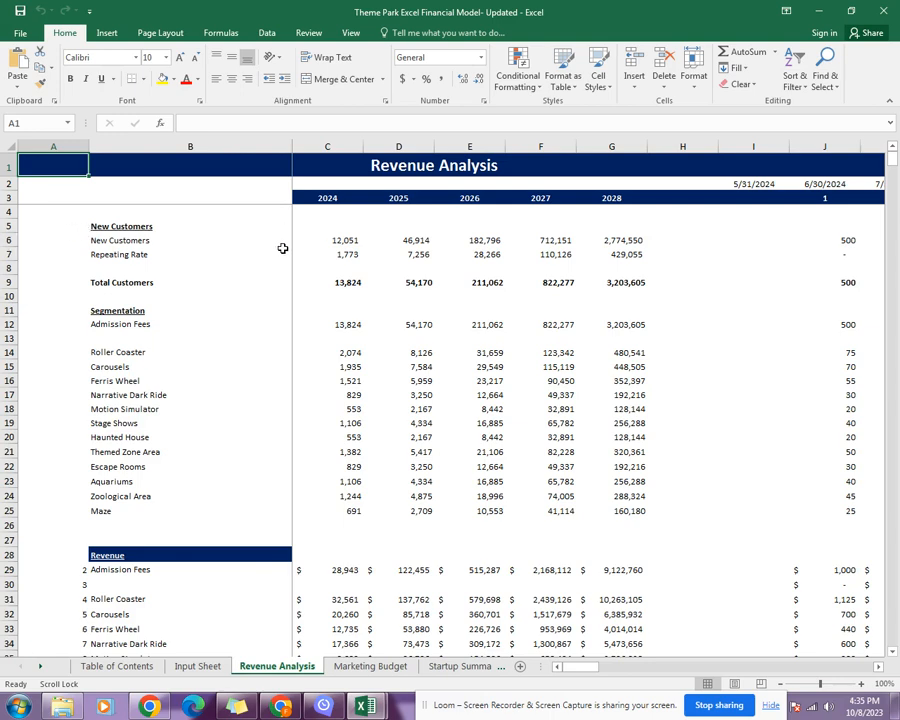
mouse_move(438, 252)
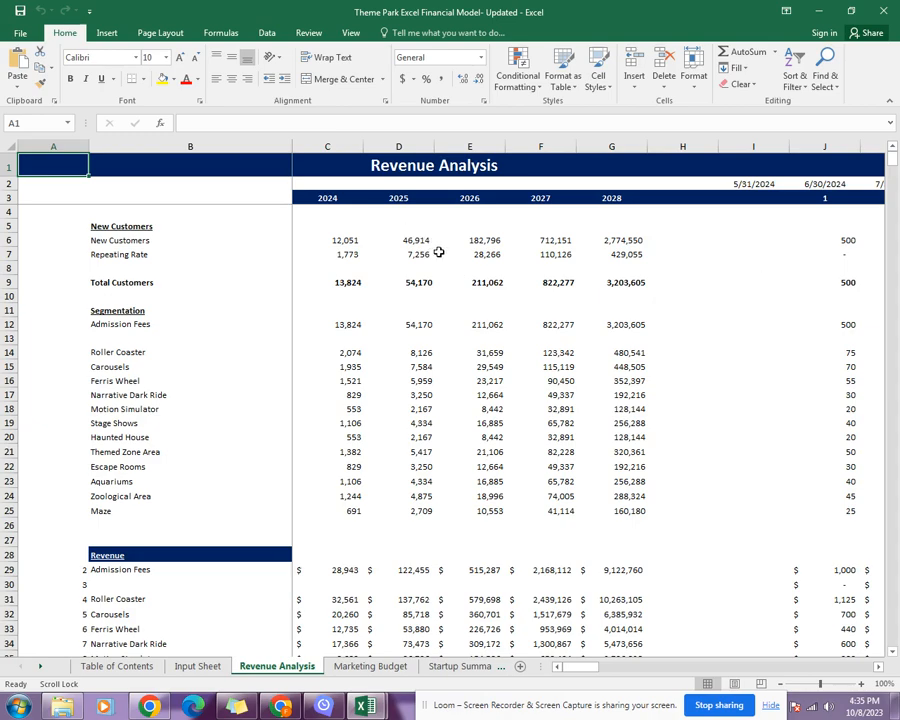
mouse_move(868, 223)
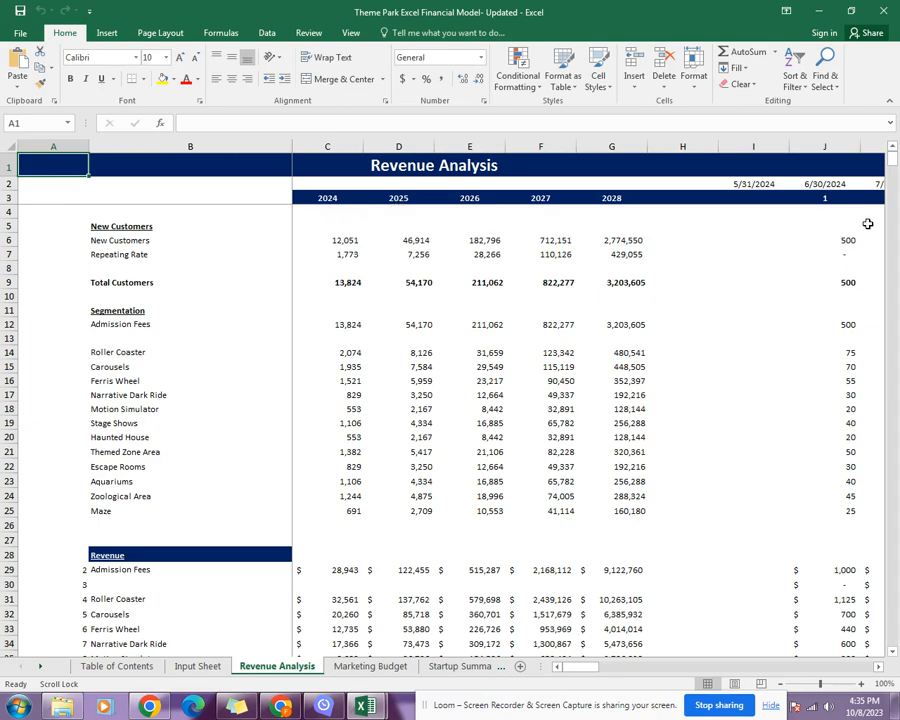
Glance at the monthly columns, then scroll down to Total Revenue and cost of service.
scroll(right, 3)
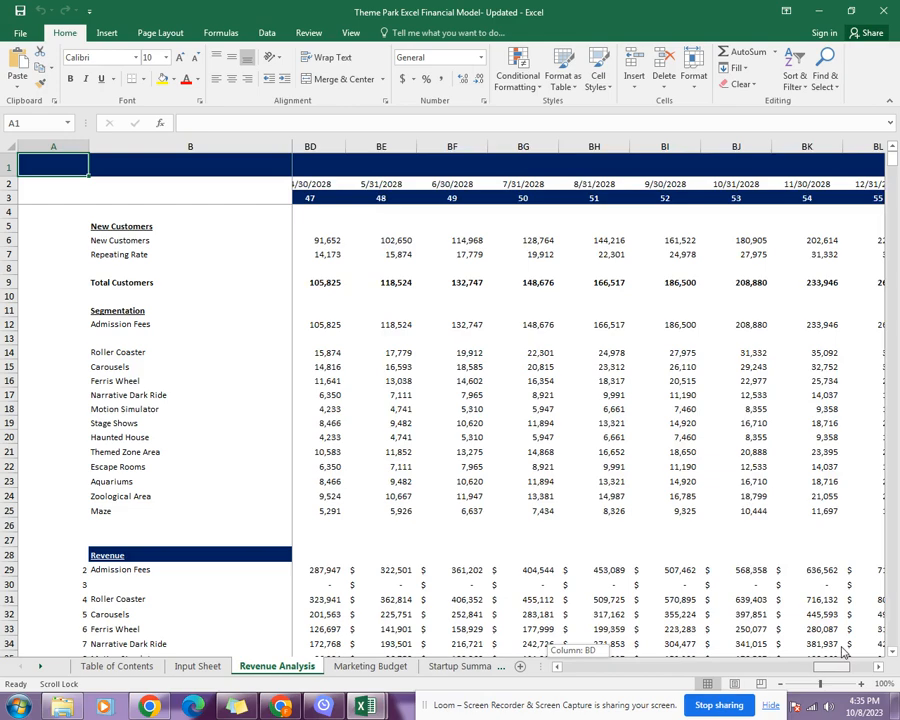
scroll(left, 3)
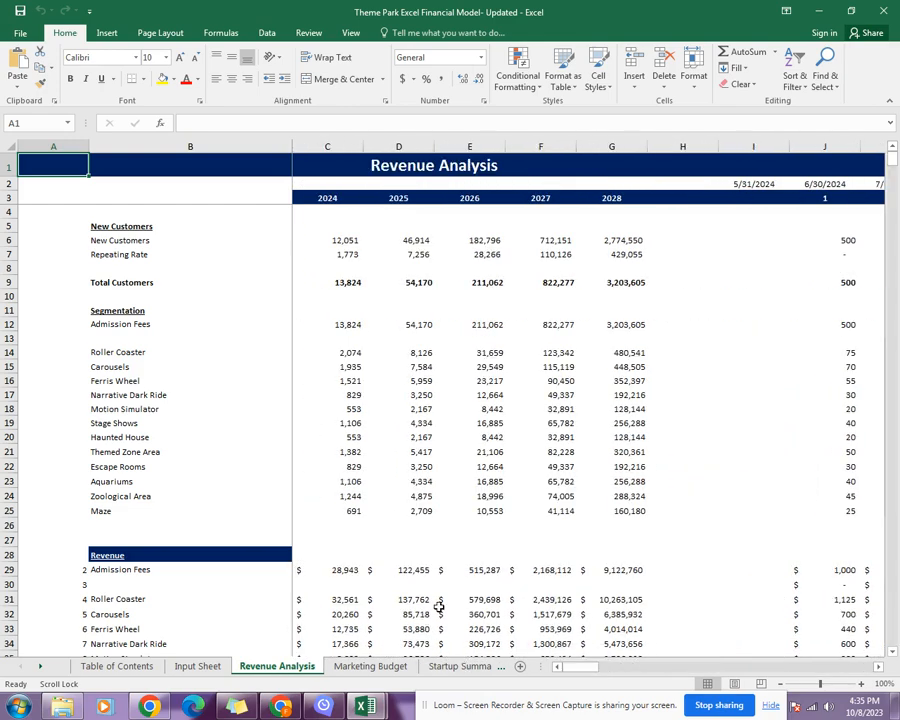
scroll(down, 3)
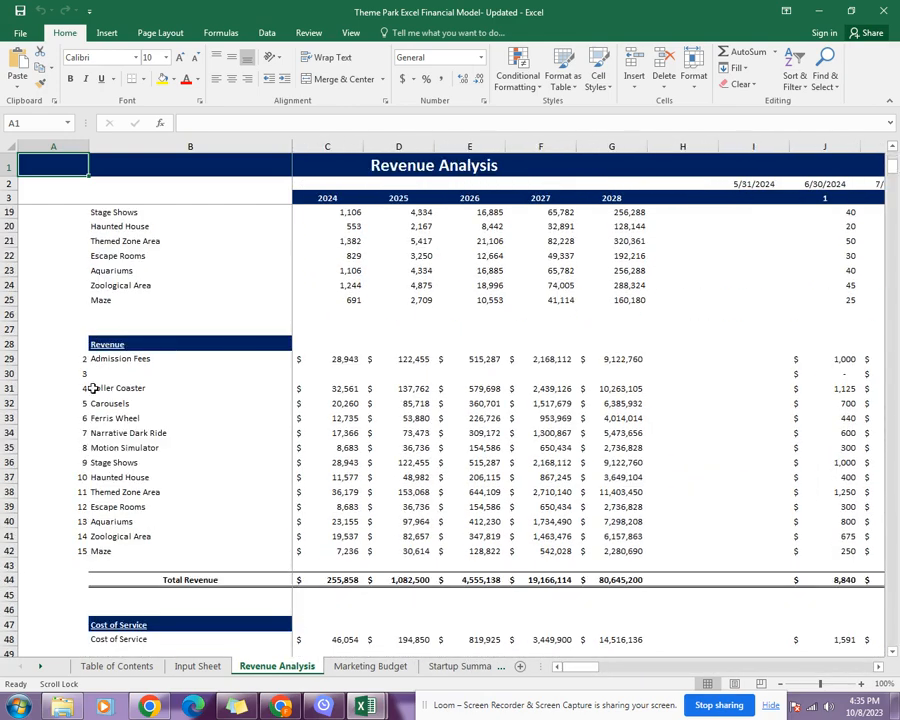
scroll(down, 3)
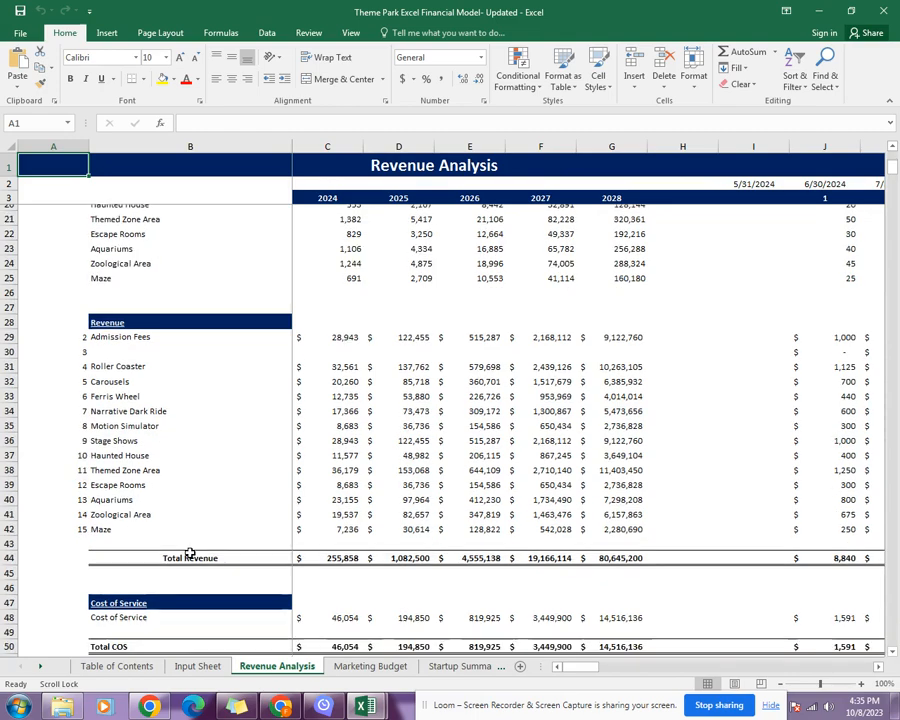
Open the Marketing Budget sheet to view its monthly lead and ad cost columns.
click(369, 666)
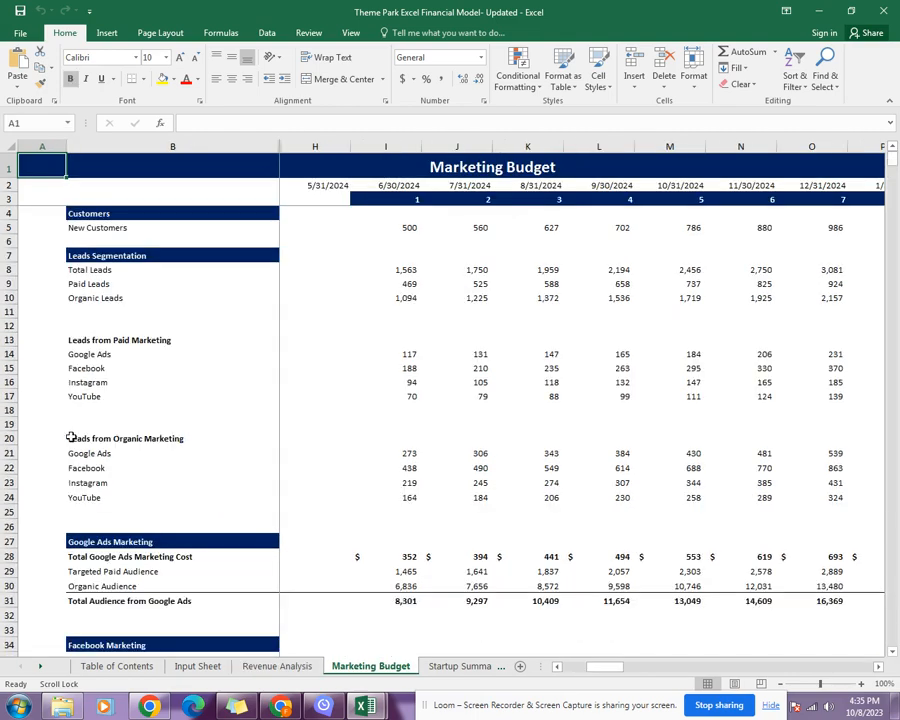
mouse_move(121, 392)
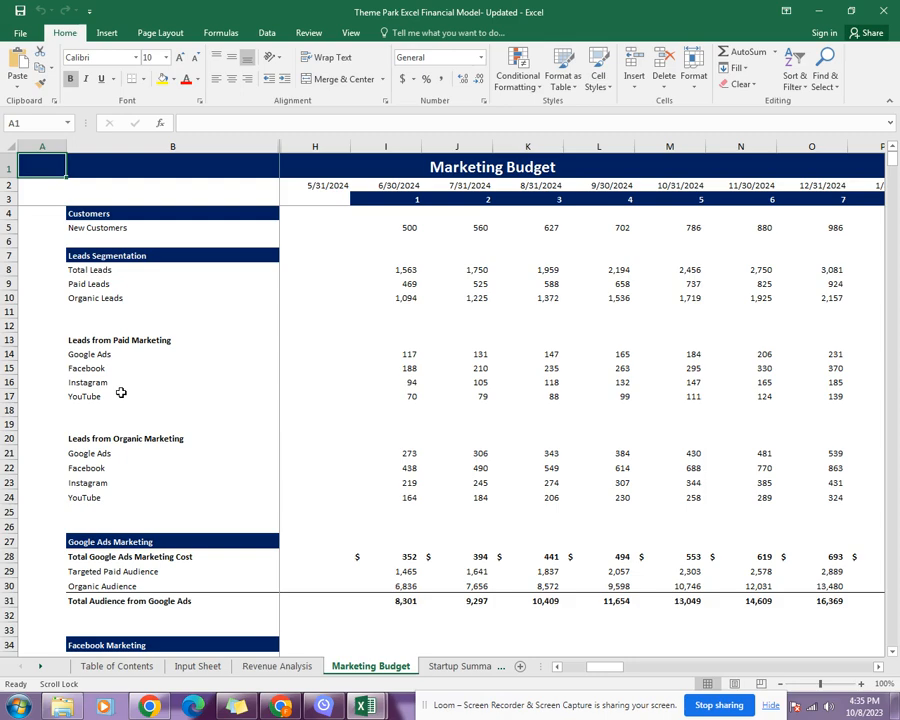
mouse_move(122, 449)
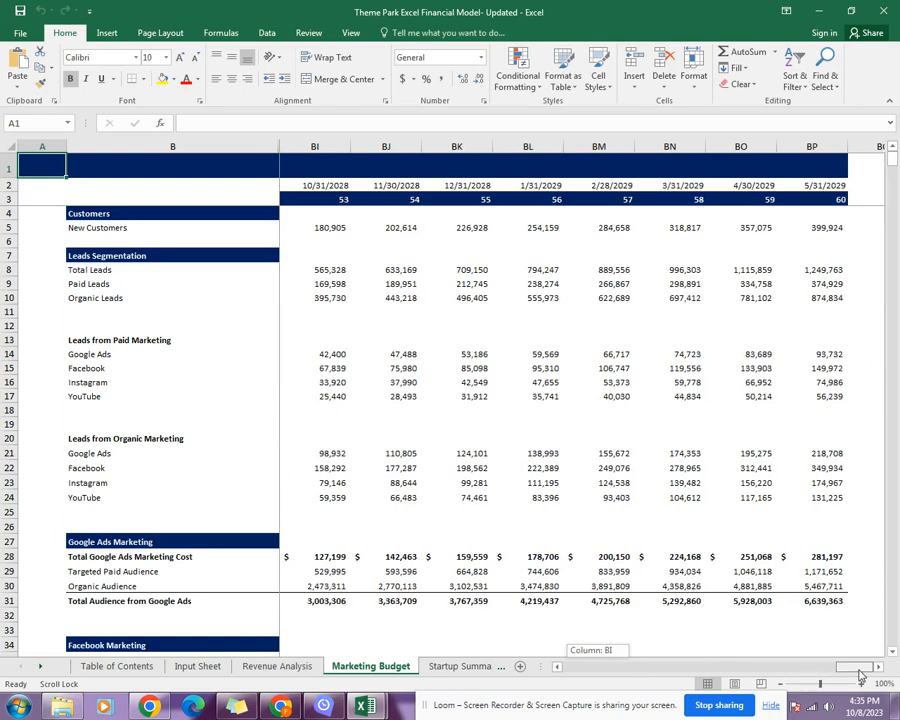
scroll(left, 3)
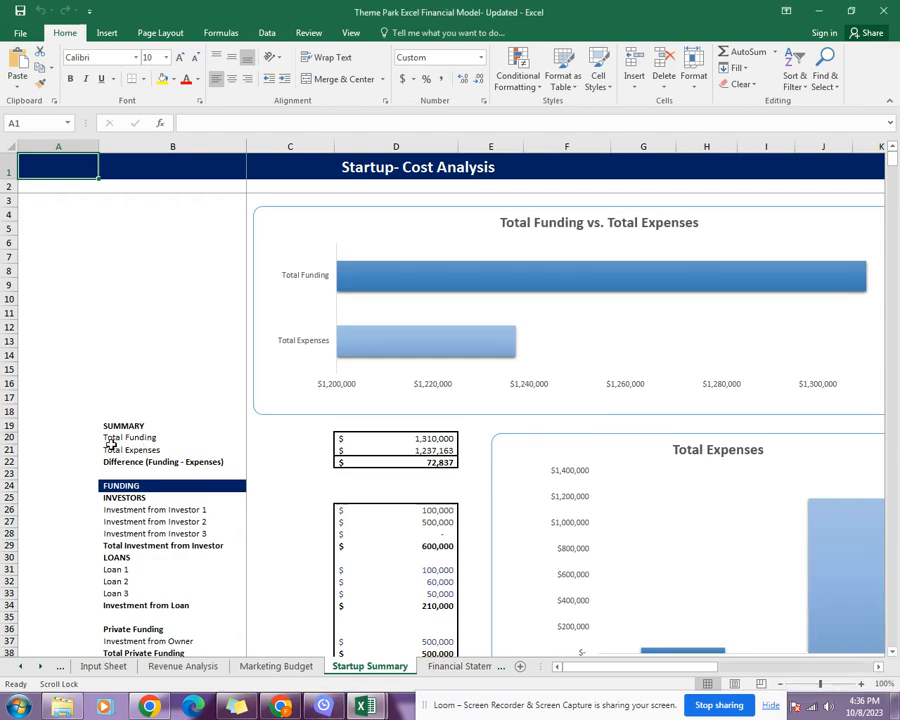
Scroll the Startup Summary down to the Assets, Liabilities and Capital sections (rows 60–98).
scroll(down, 3)
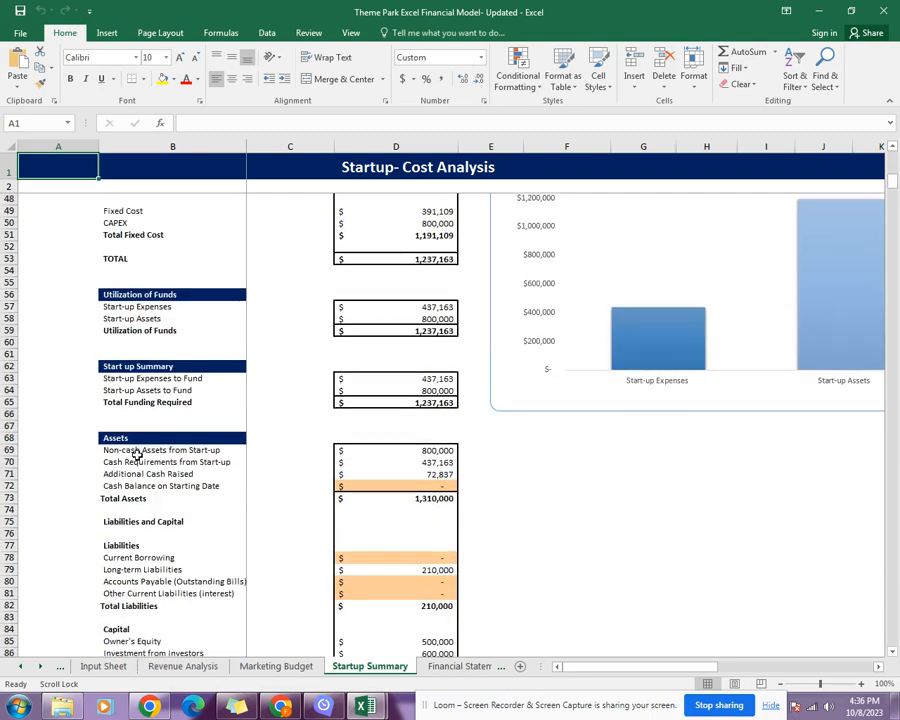
scroll(down, 3)
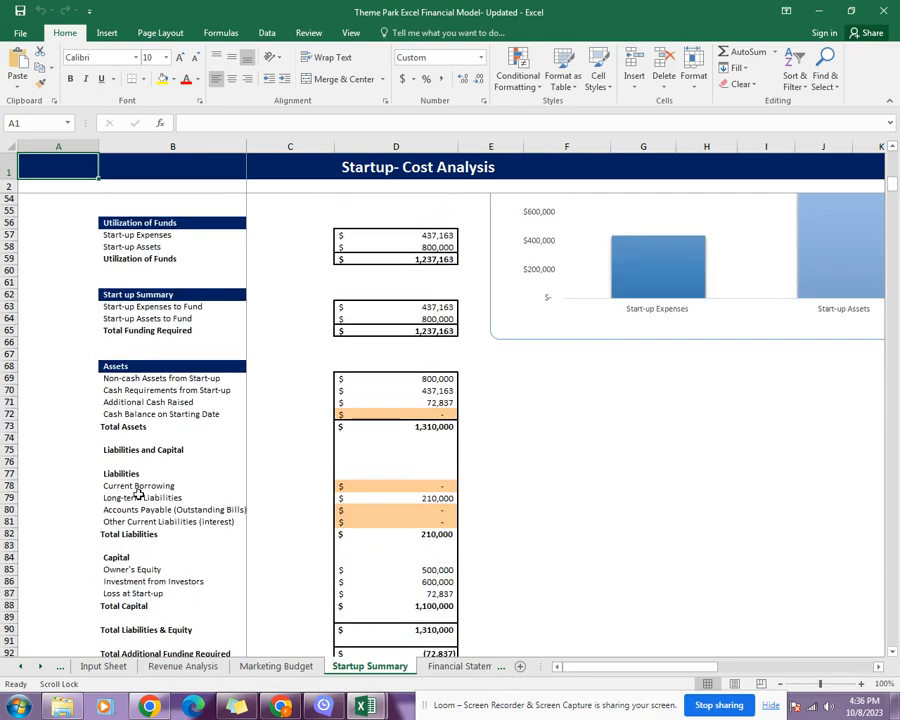
scroll(down, 3)
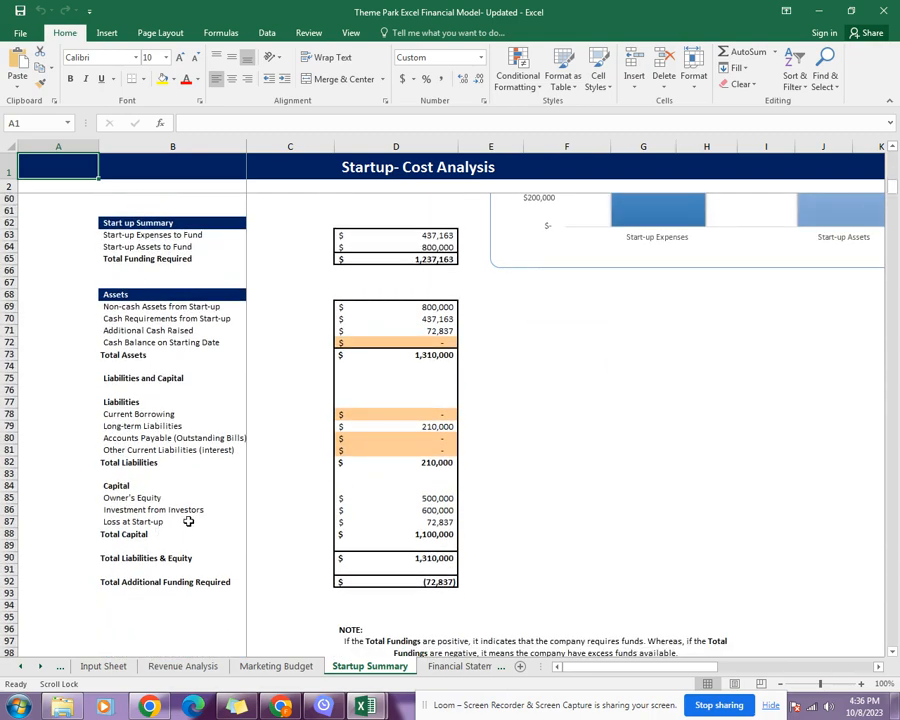
mouse_move(203, 585)
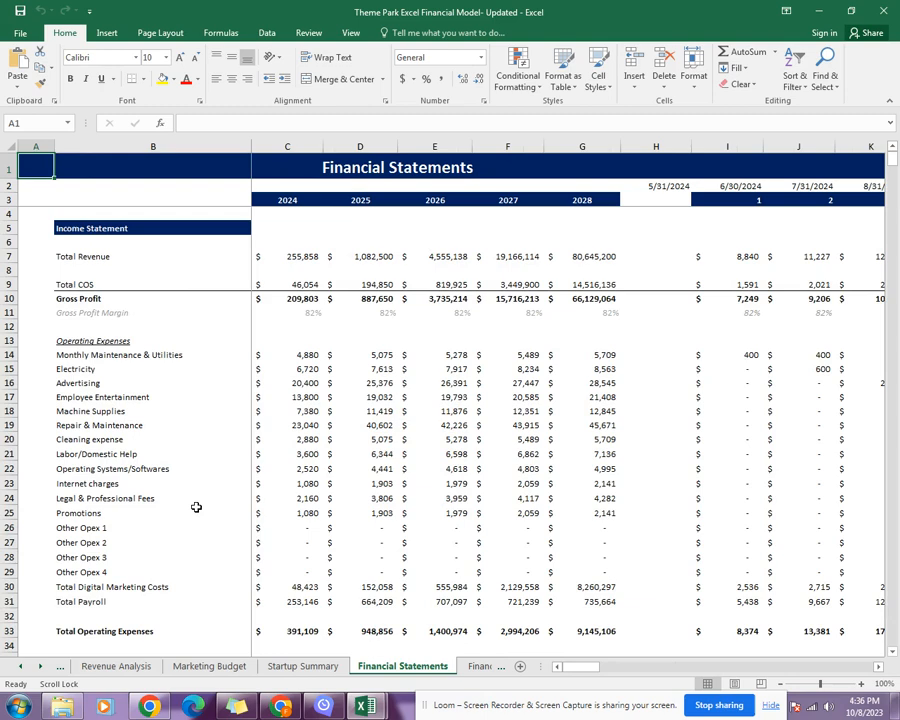
mouse_move(128, 474)
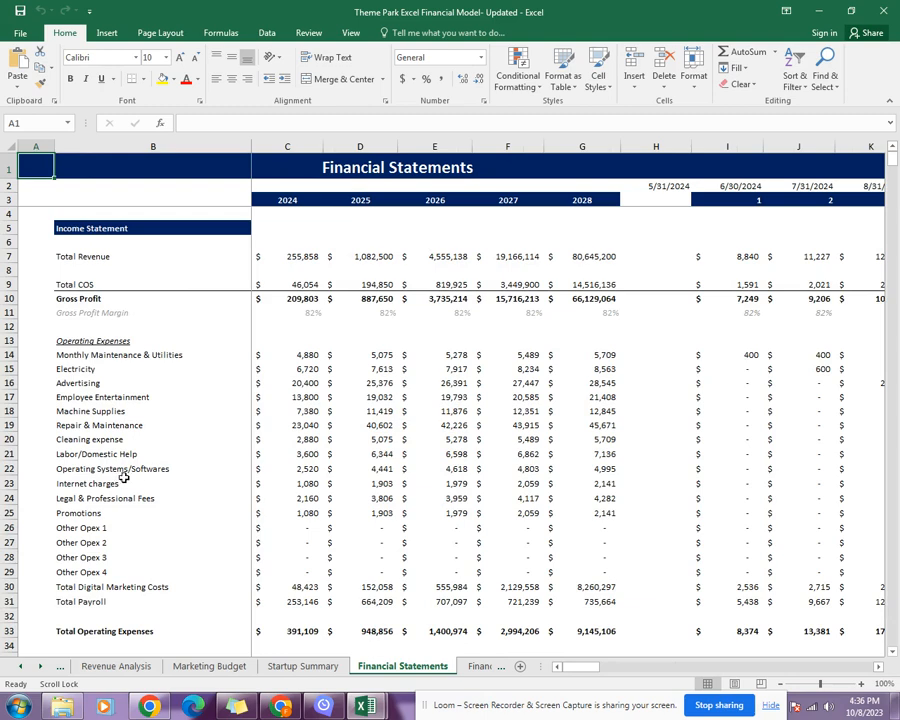
mouse_move(120, 468)
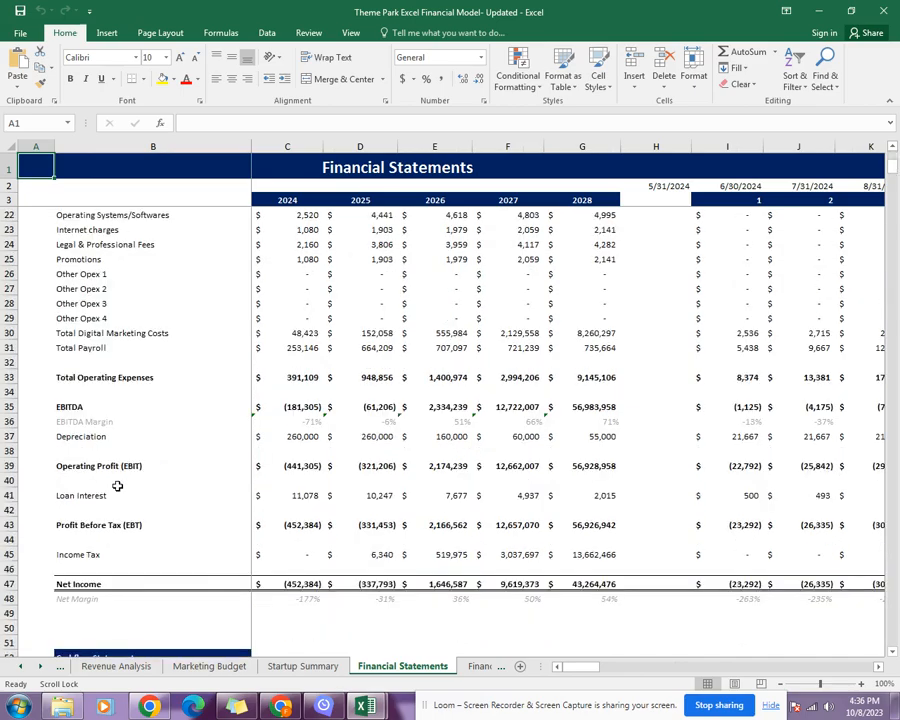
Scroll through the Income Statement into the Cashflow Statement.
scroll(down, 3)
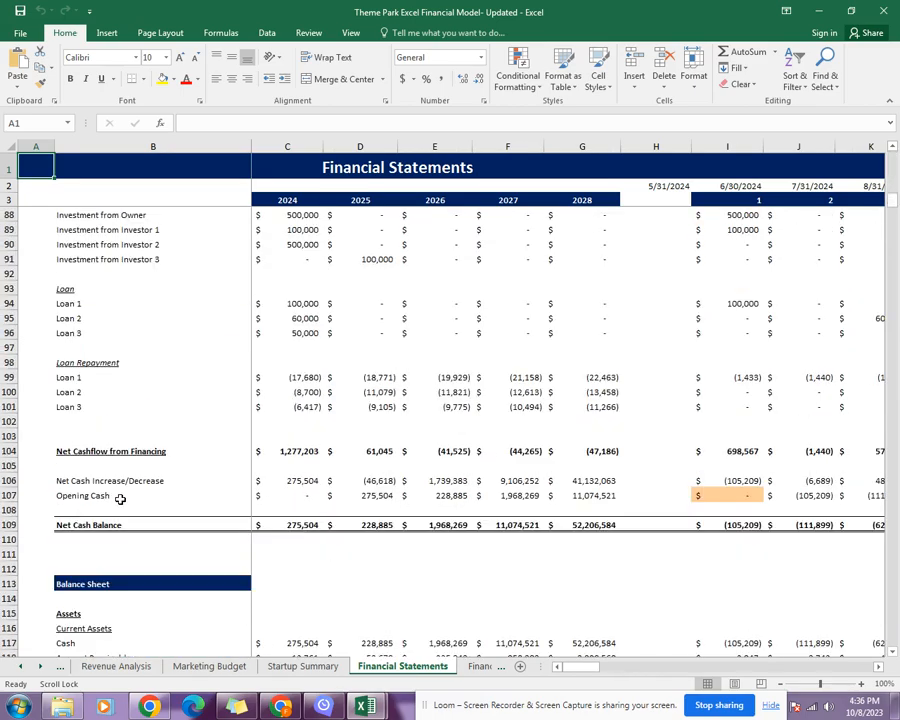
scroll(up, 3)
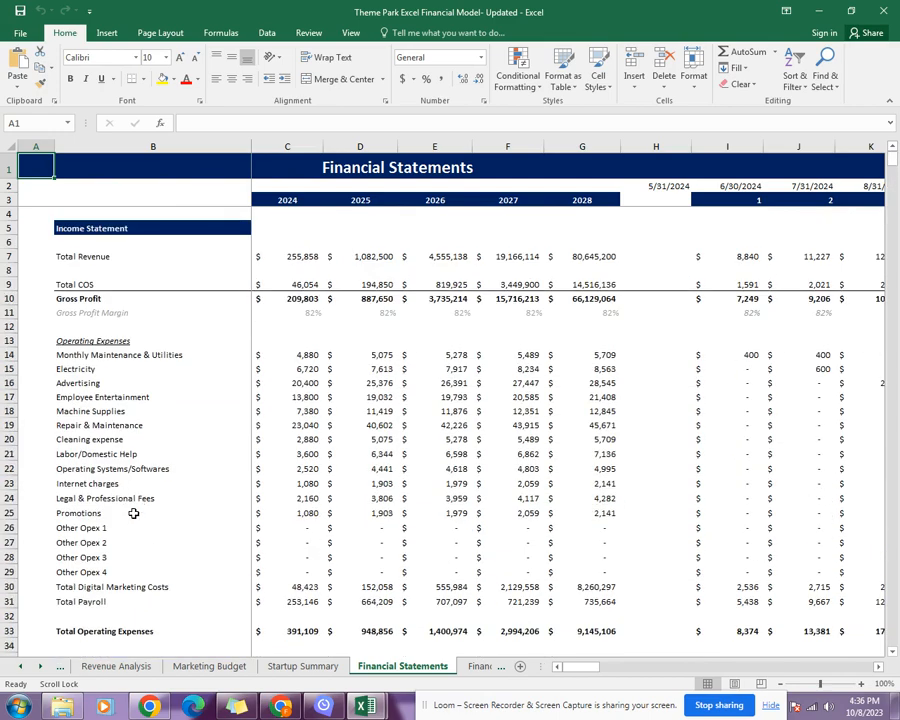
scroll(down, 3)
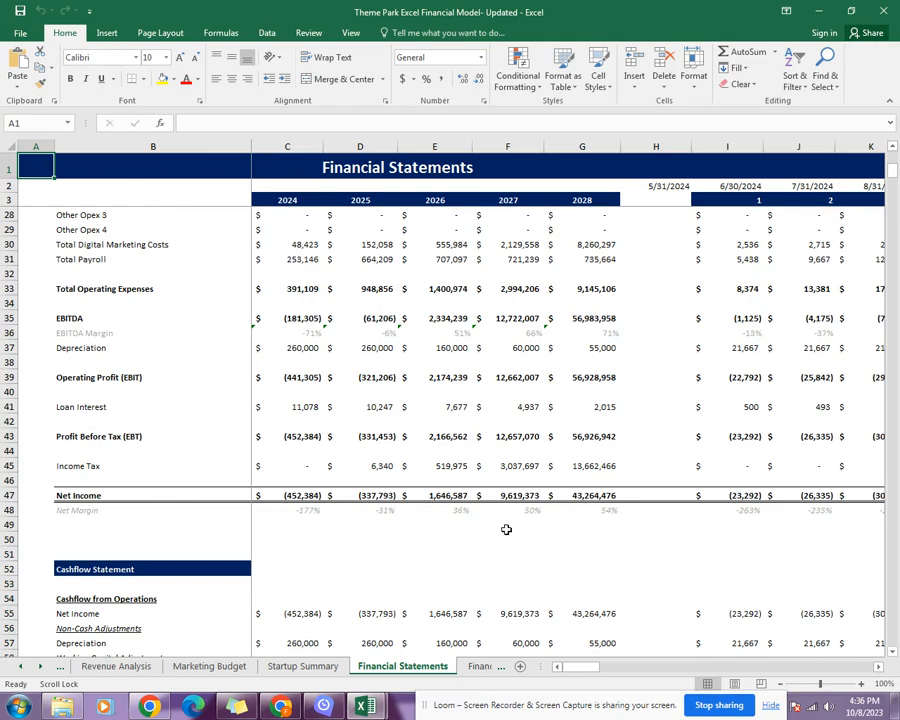
mouse_move(690, 490)
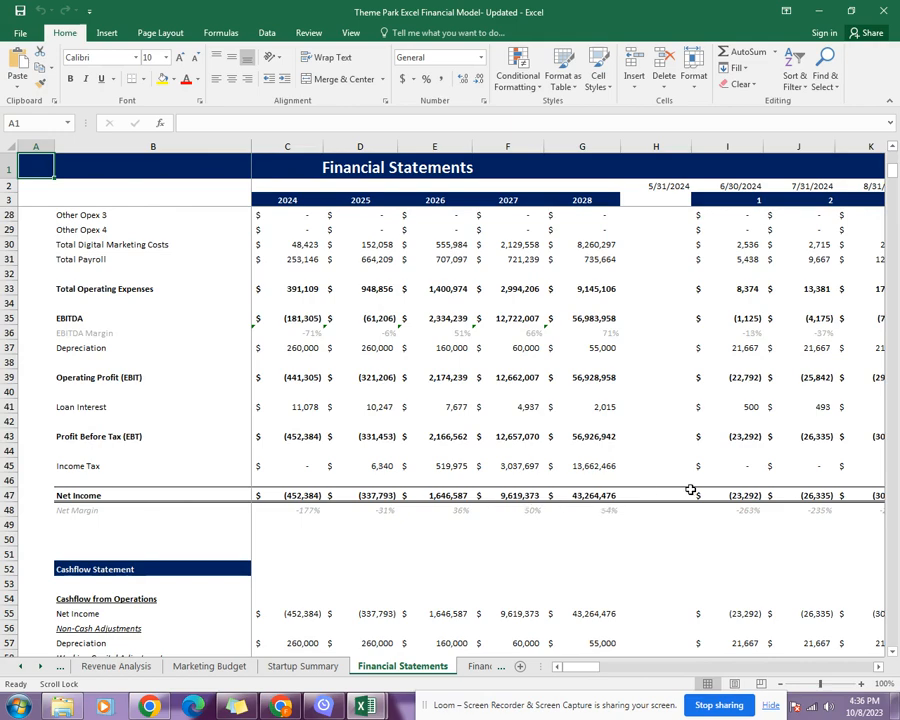
mouse_move(756, 461)
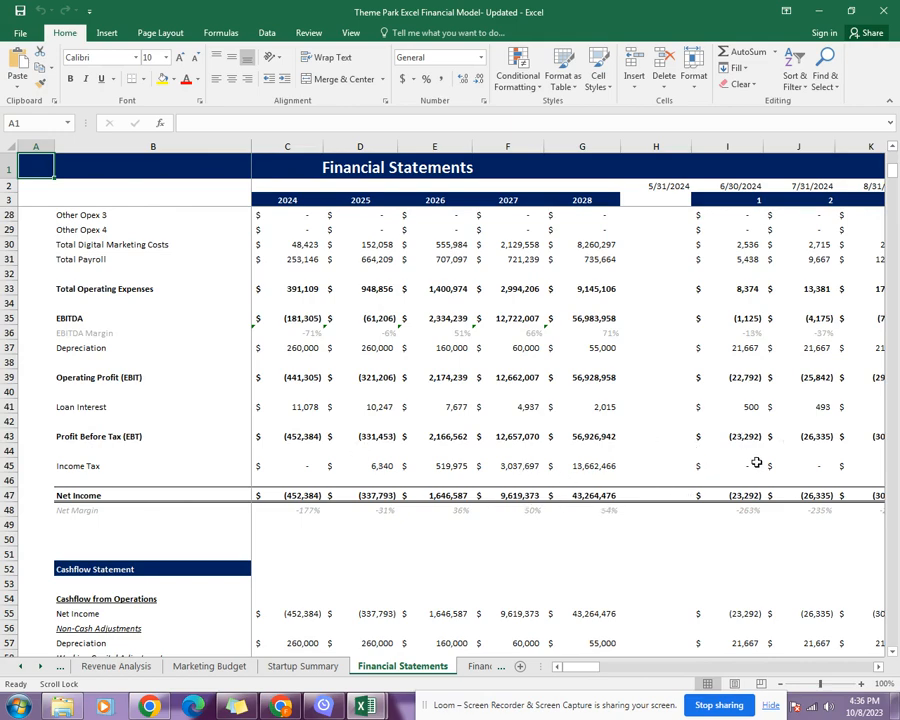
scroll(down, 3)
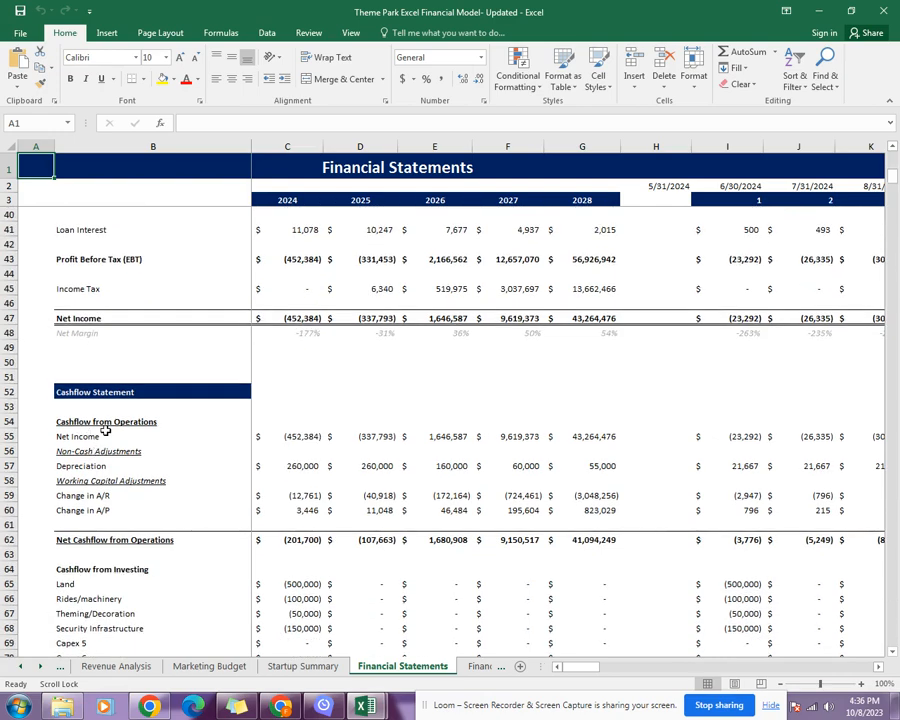
scroll(down, 3)
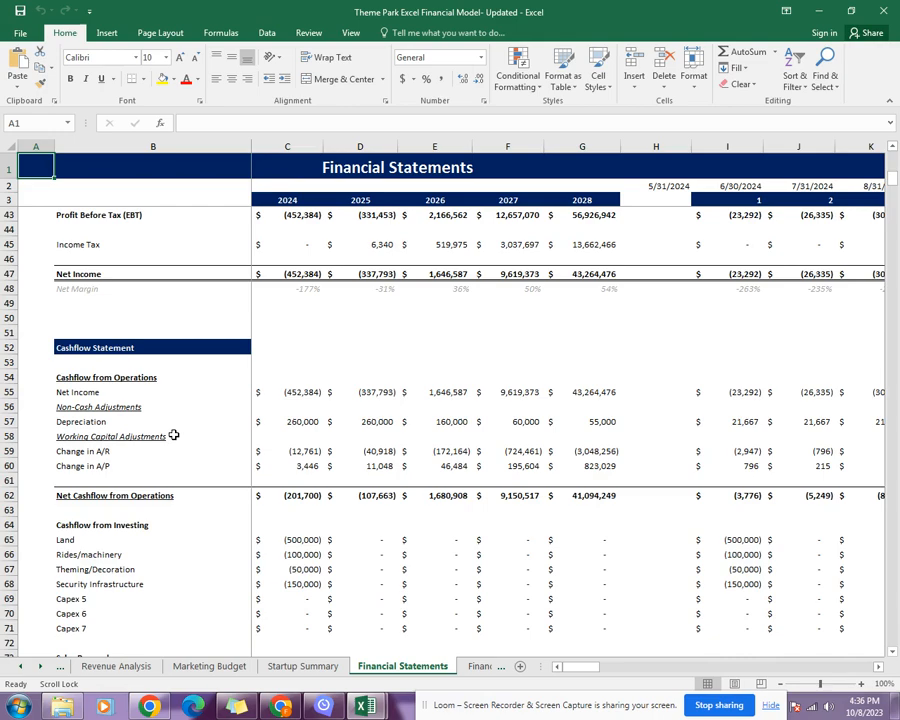
Continue down the Balance Sheet to row 170 and the Balance Check.
scroll(down, 3)
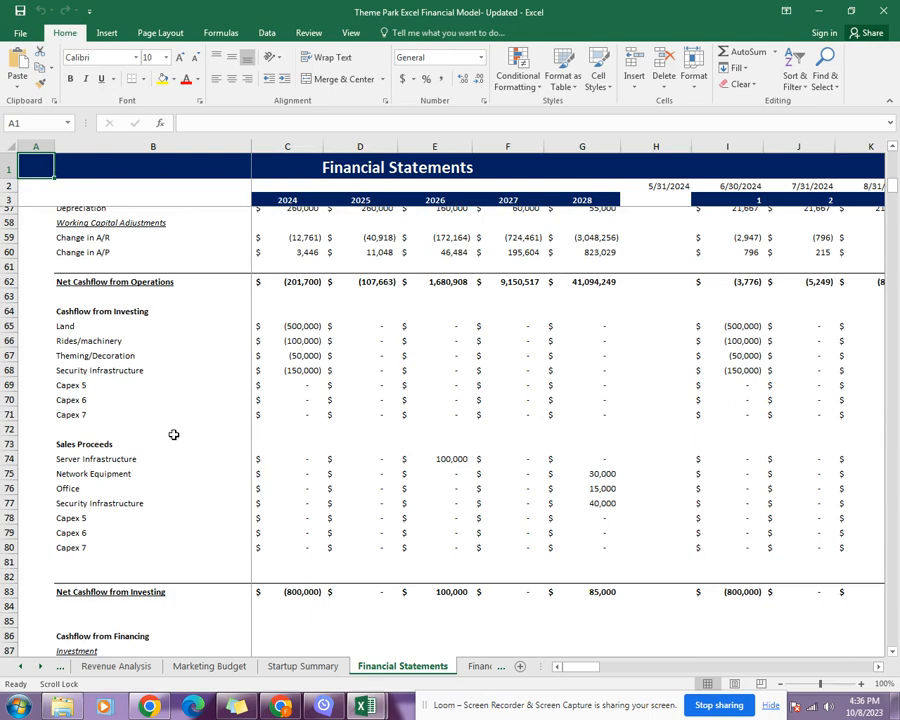
scroll(down, 3)
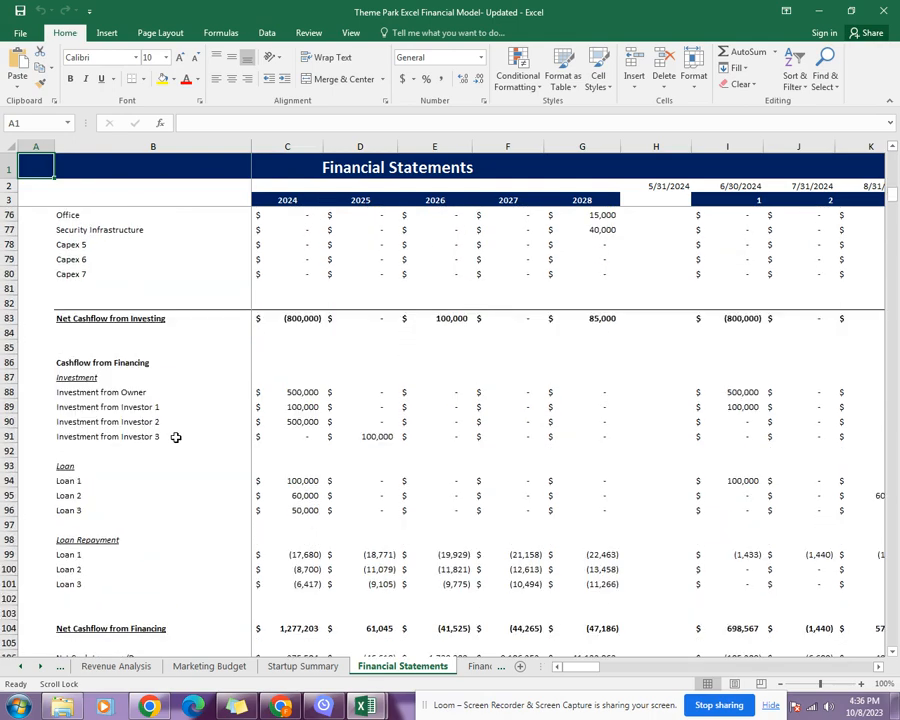
scroll(down, 3)
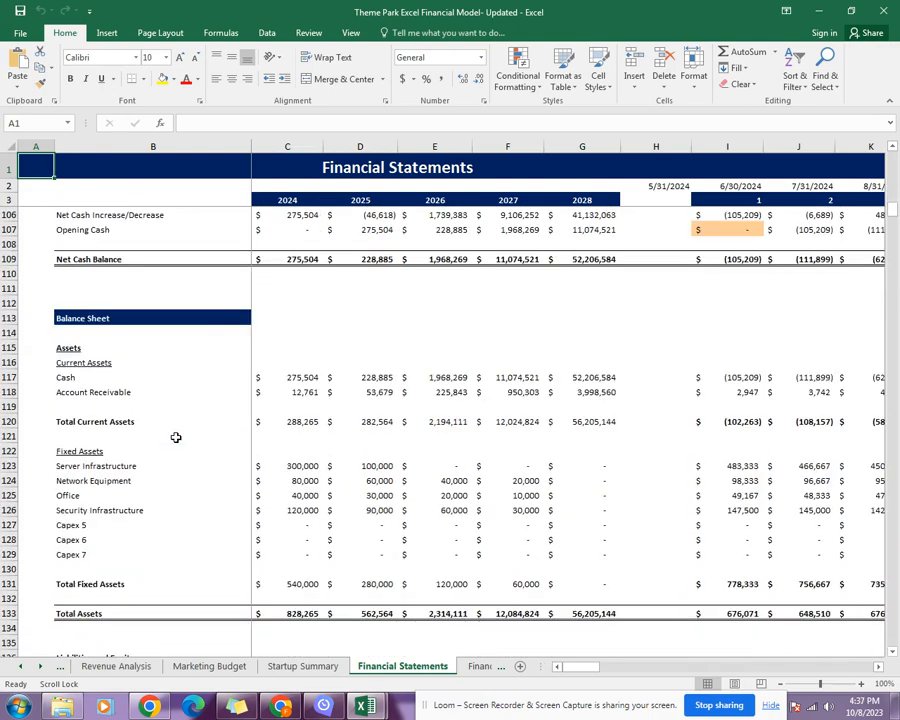
scroll(down, 3)
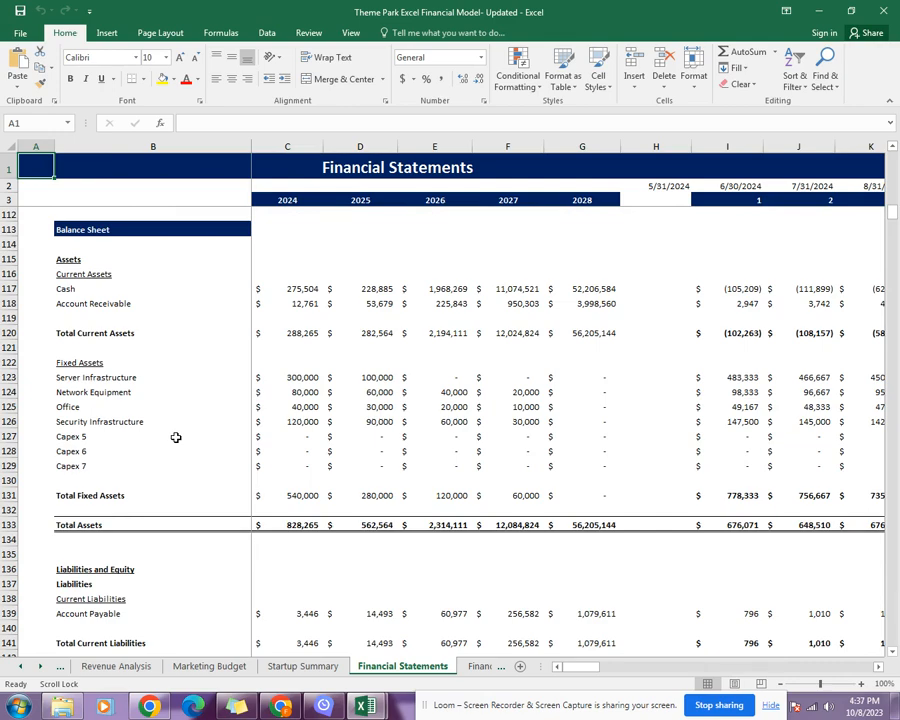
scroll(down, 3)
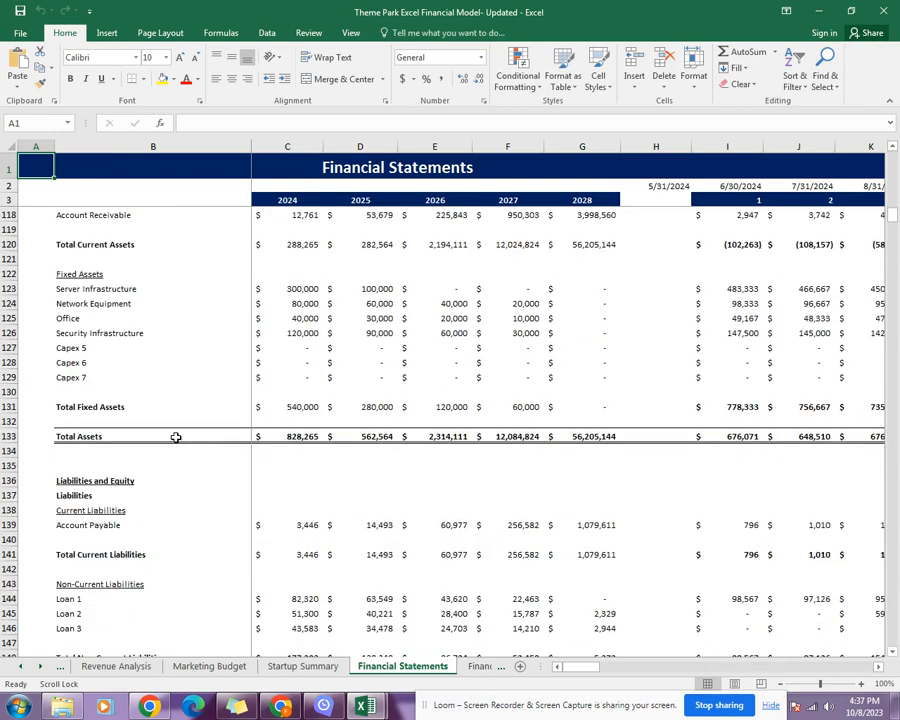
scroll(down, 3)
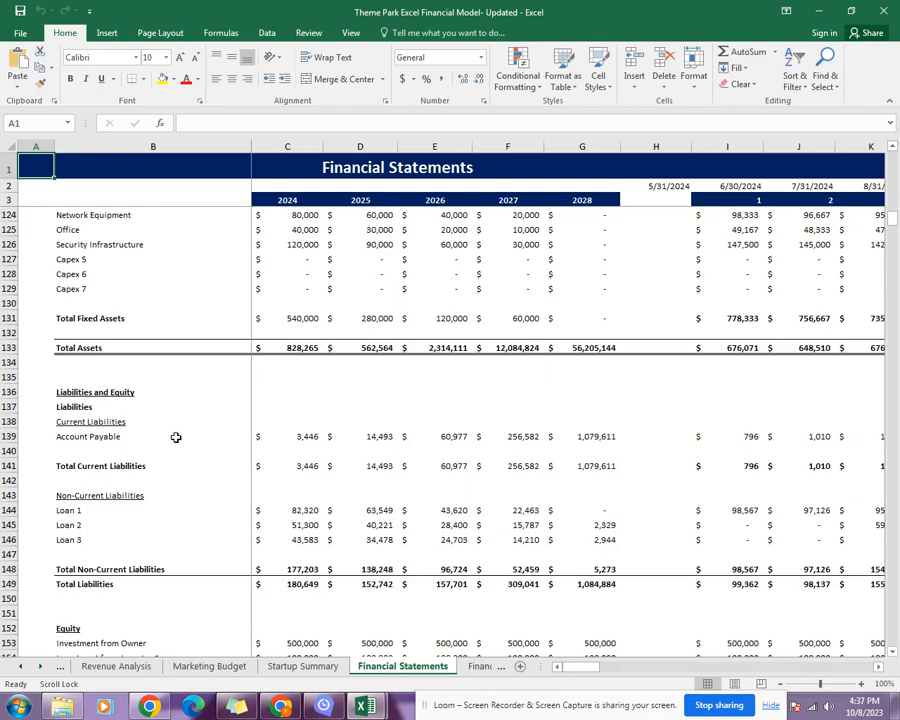
scroll(down, 3)
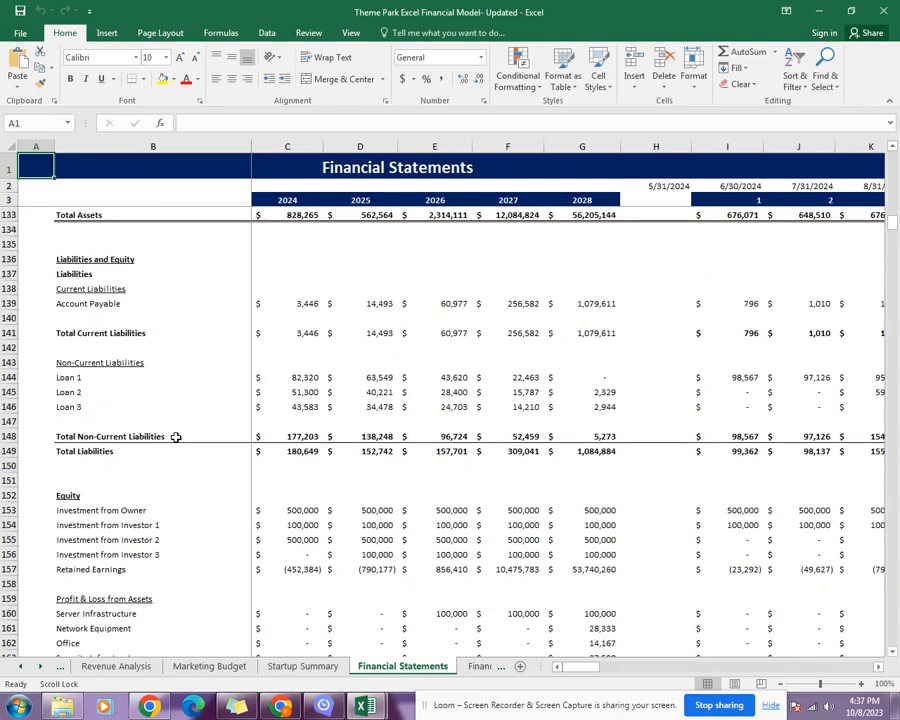
scroll(down, 3)
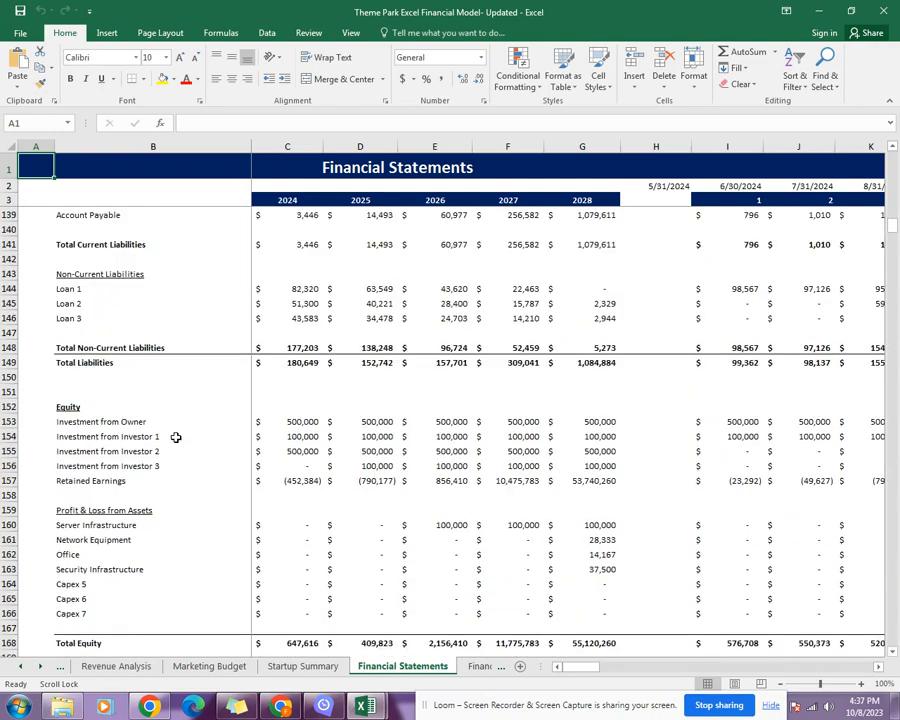
scroll(down, 3)
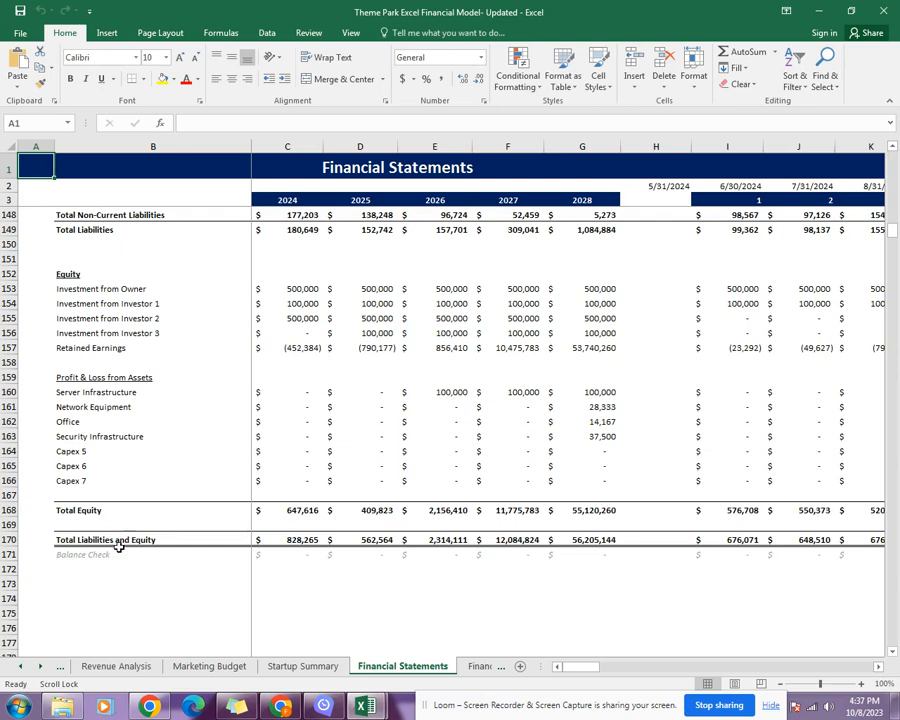
mouse_move(215, 563)
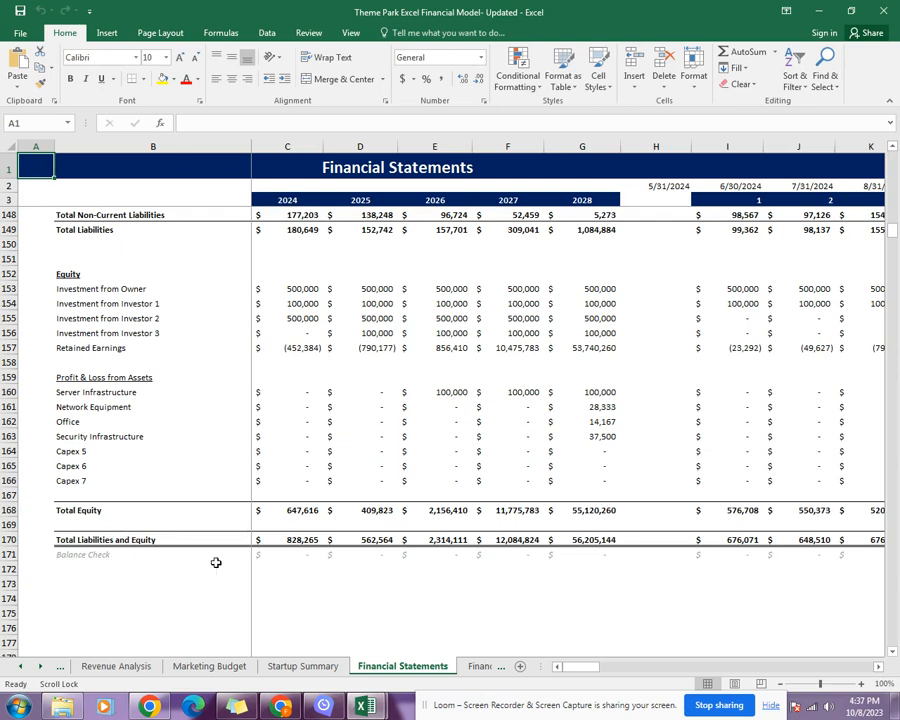
mouse_move(247, 583)
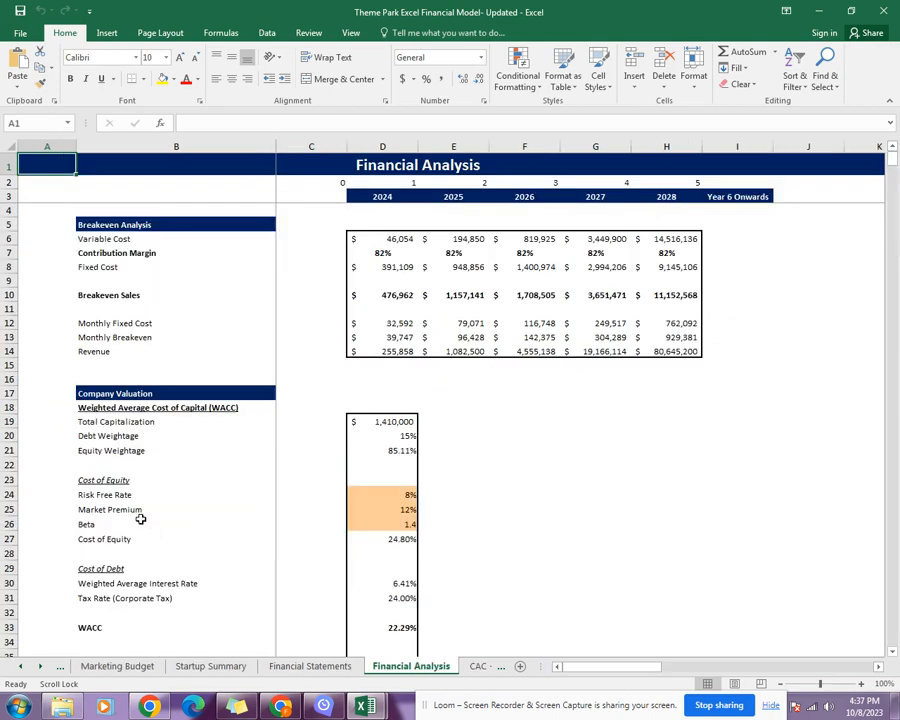
mouse_move(202, 520)
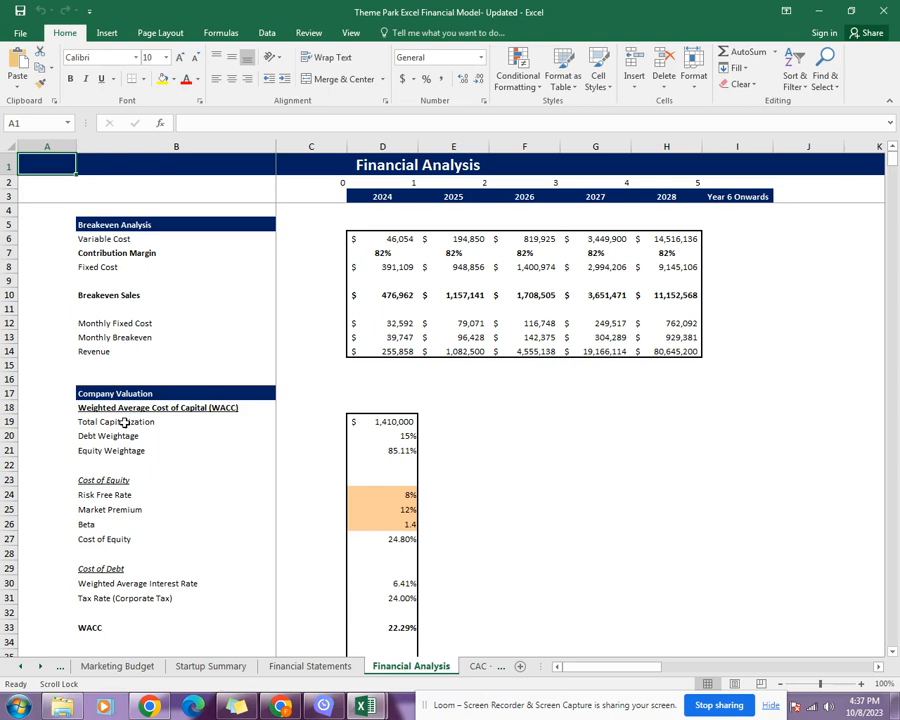
mouse_move(124, 330)
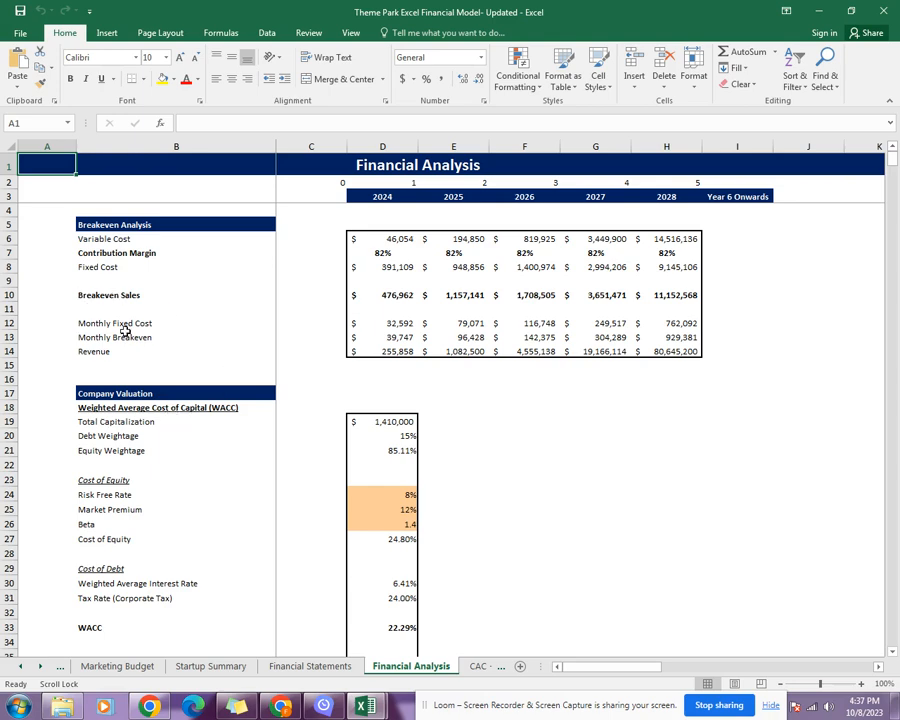
Scroll past breakeven analysis and WACC to investor equity share and valuation rows.
scroll(down, 3)
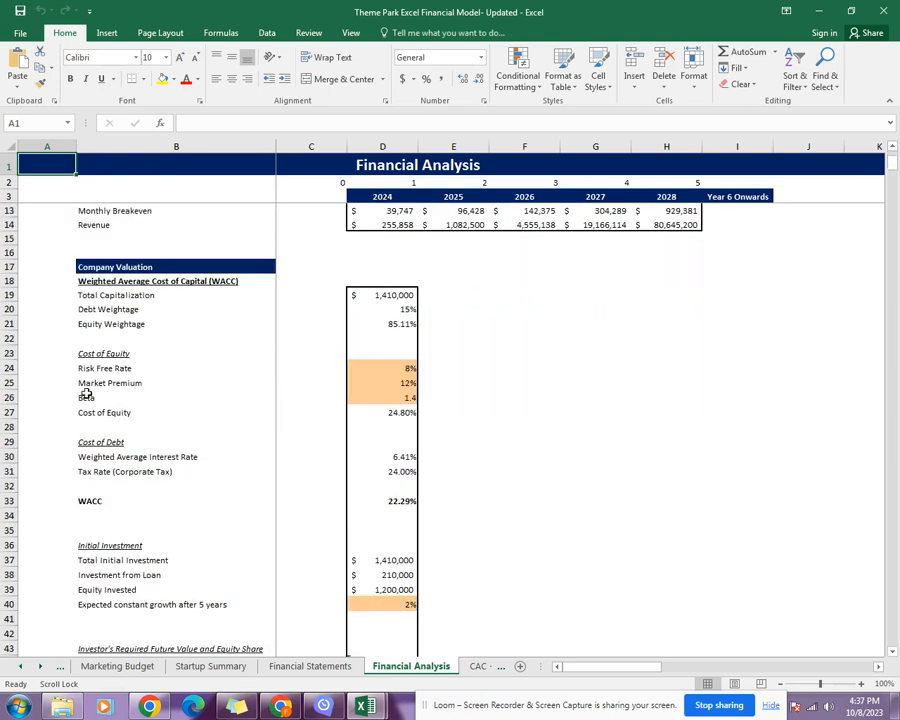
scroll(down, 3)
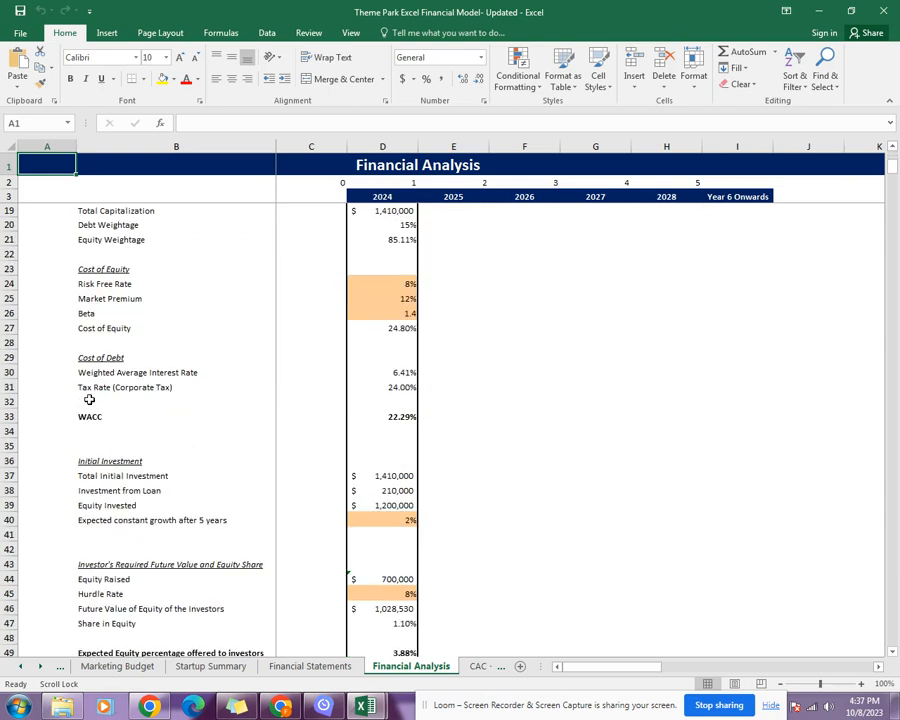
scroll(down, 3)
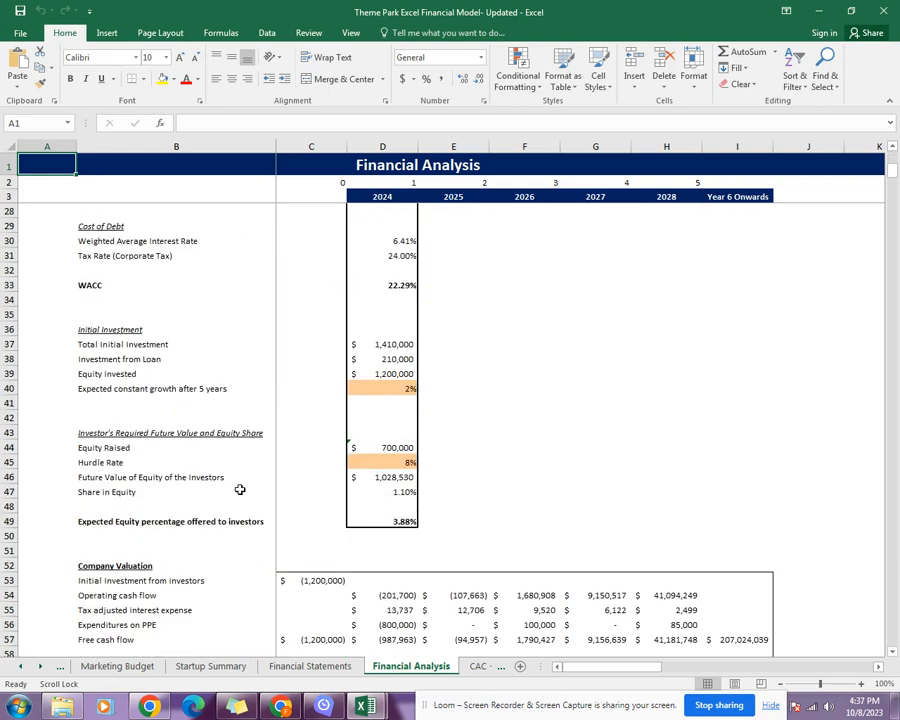
mouse_move(162, 542)
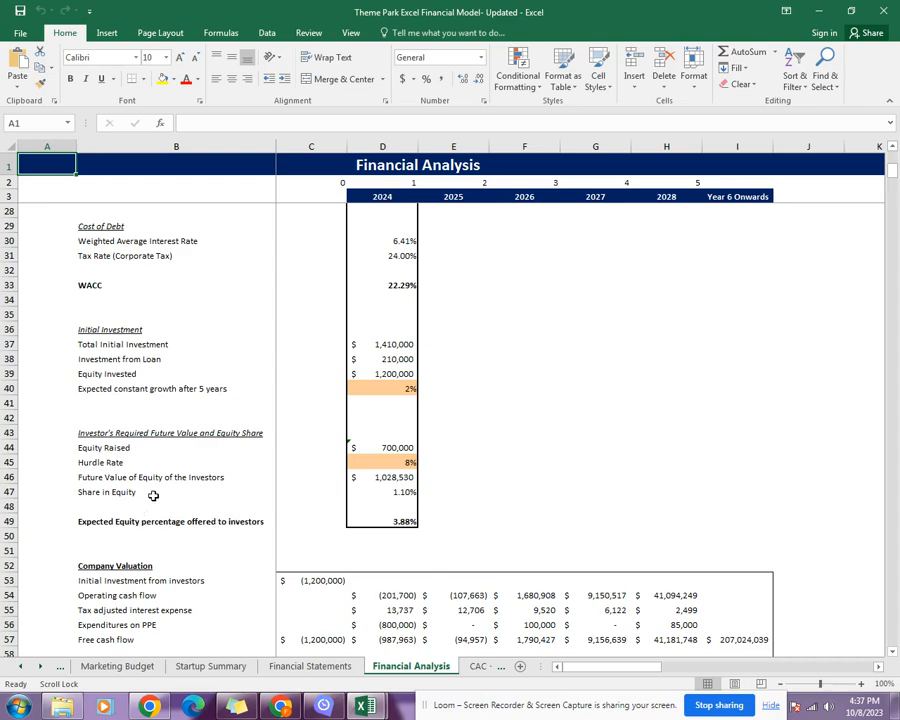
Scroll past Burn Rate Analysis to the Sensitivity Analysis and NPV/IRR/Payback block.
scroll(down, 3)
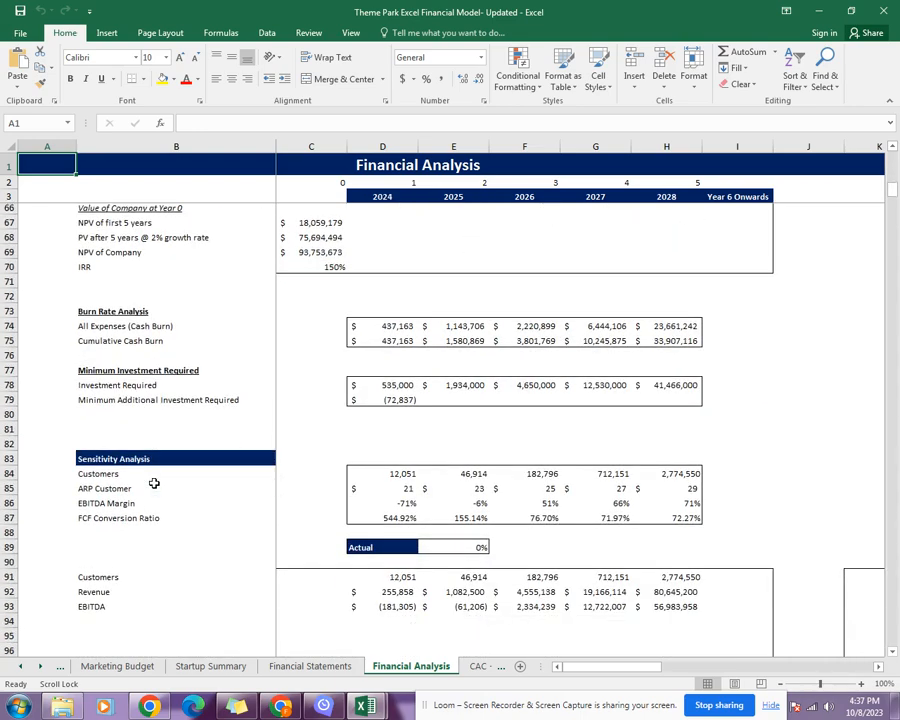
scroll(down, 3)
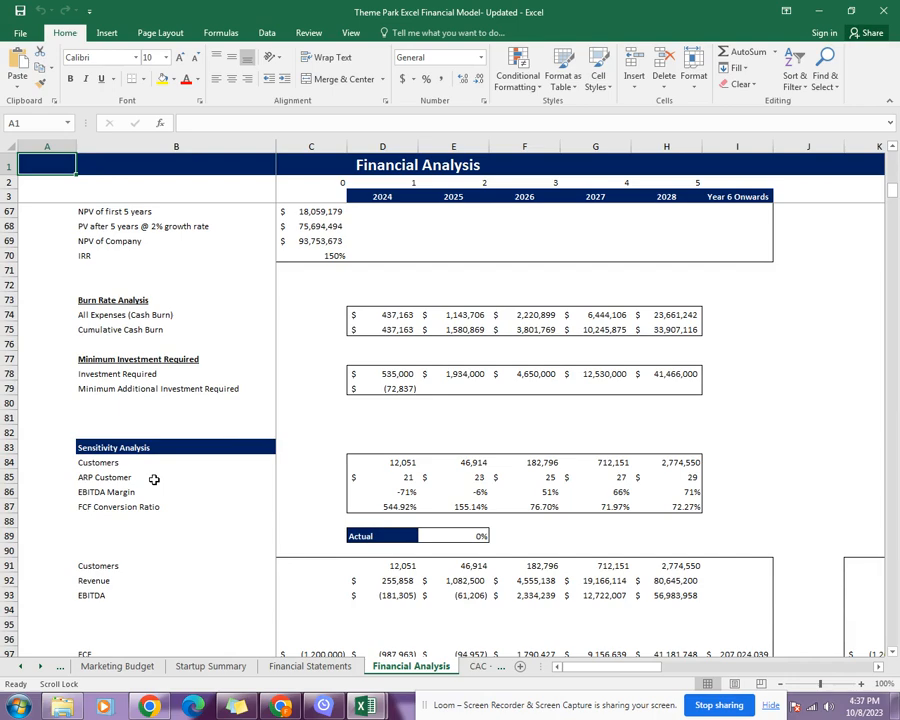
scroll(down, 3)
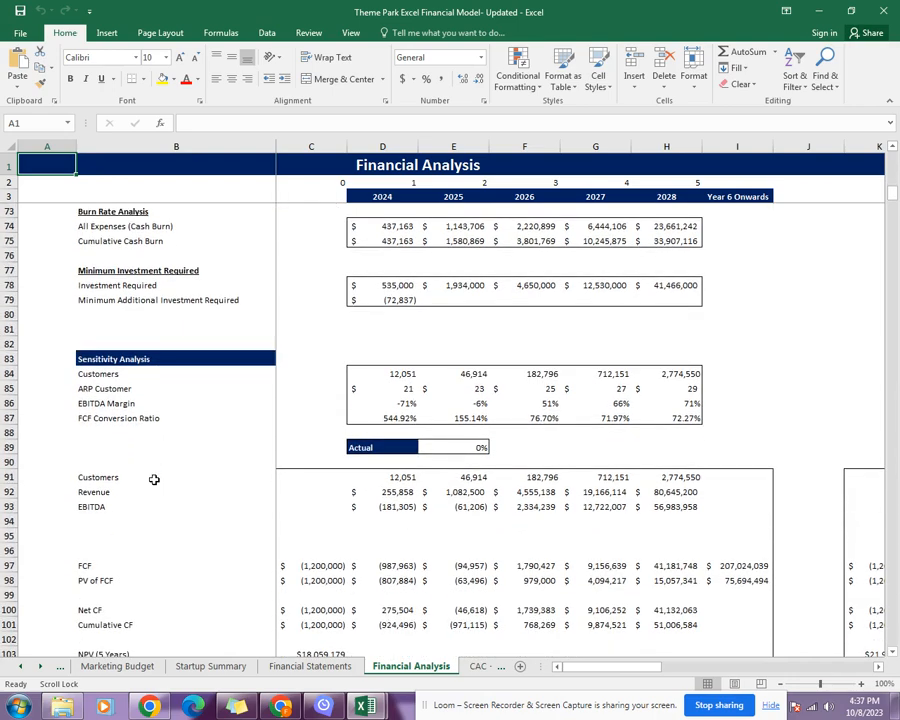
scroll(down, 3)
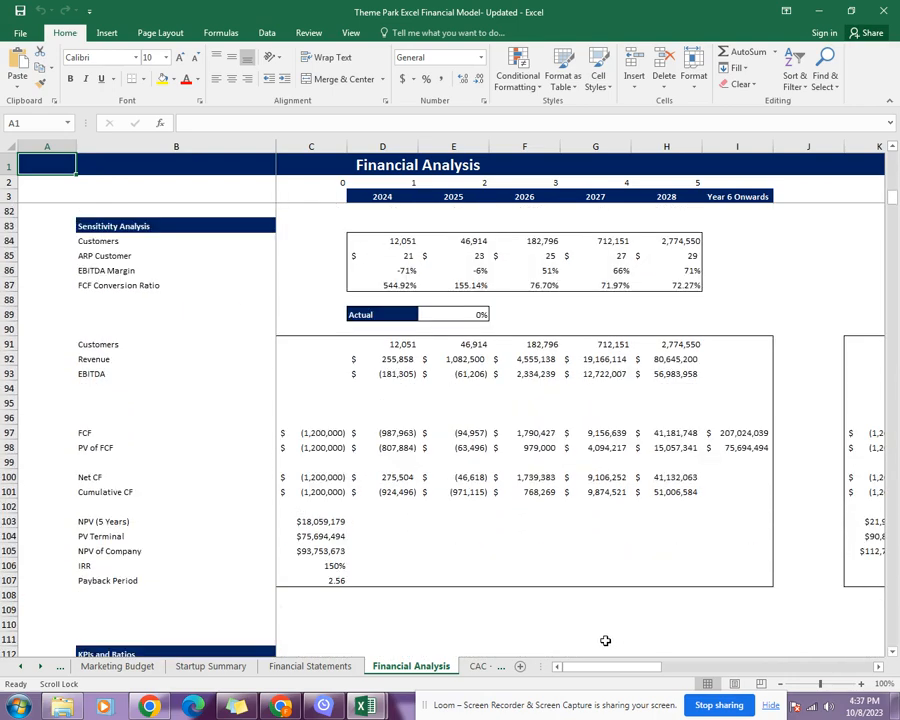
mouse_move(140, 491)
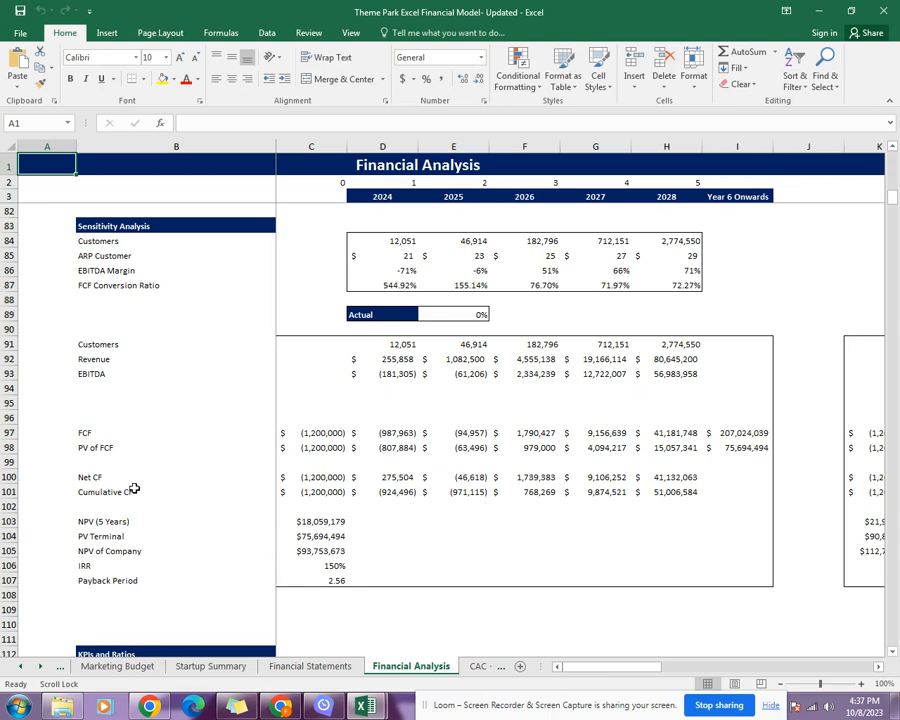
mouse_move(243, 610)
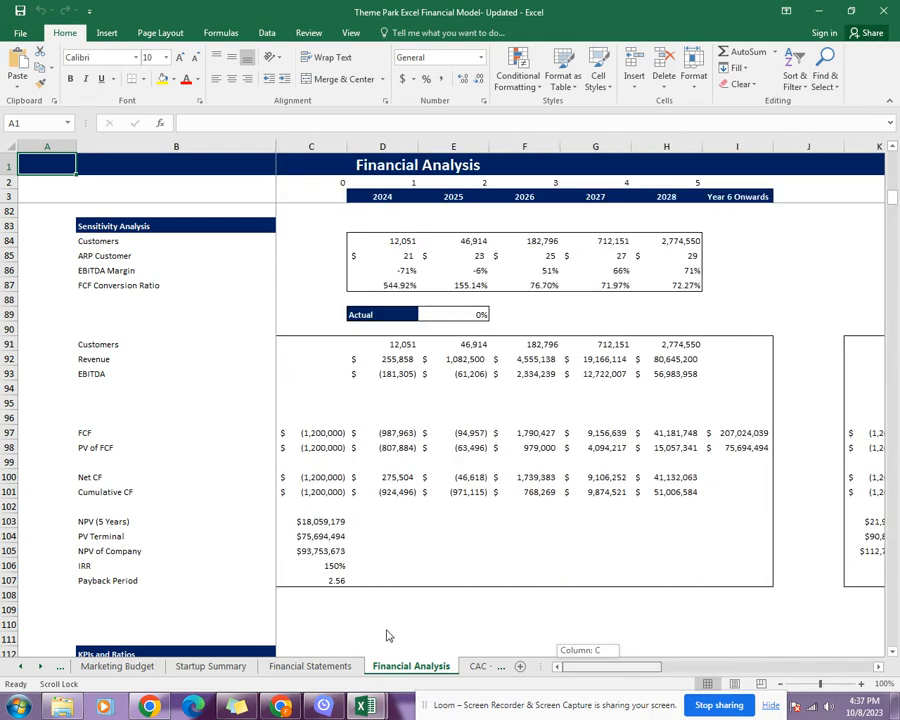
Scroll to the profitability, liquidity, solvency and efficiency ratios through asset turnover.
scroll(down, 3)
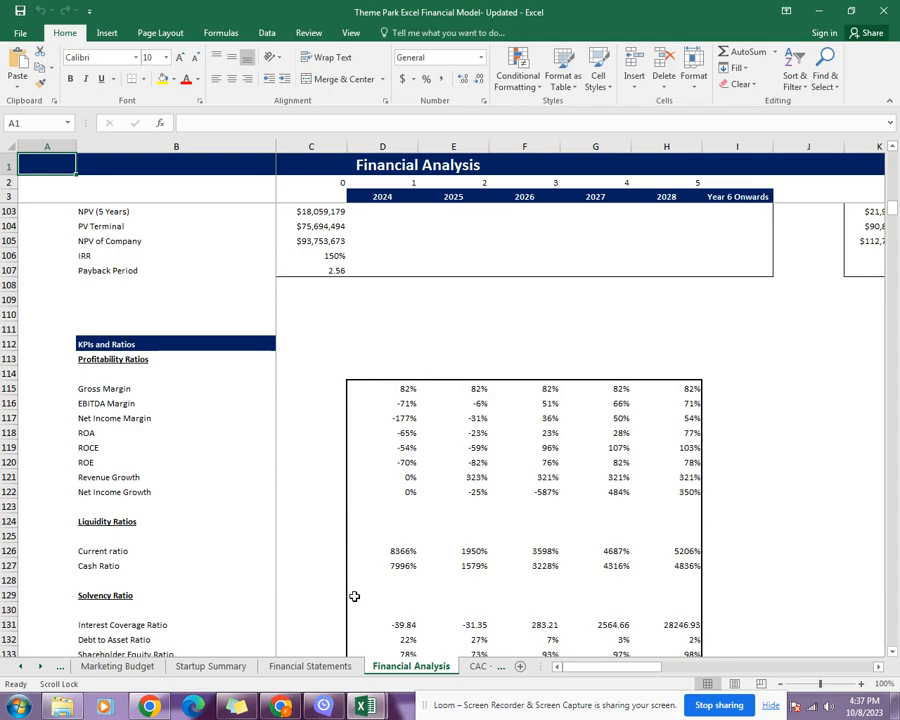
scroll(down, 3)
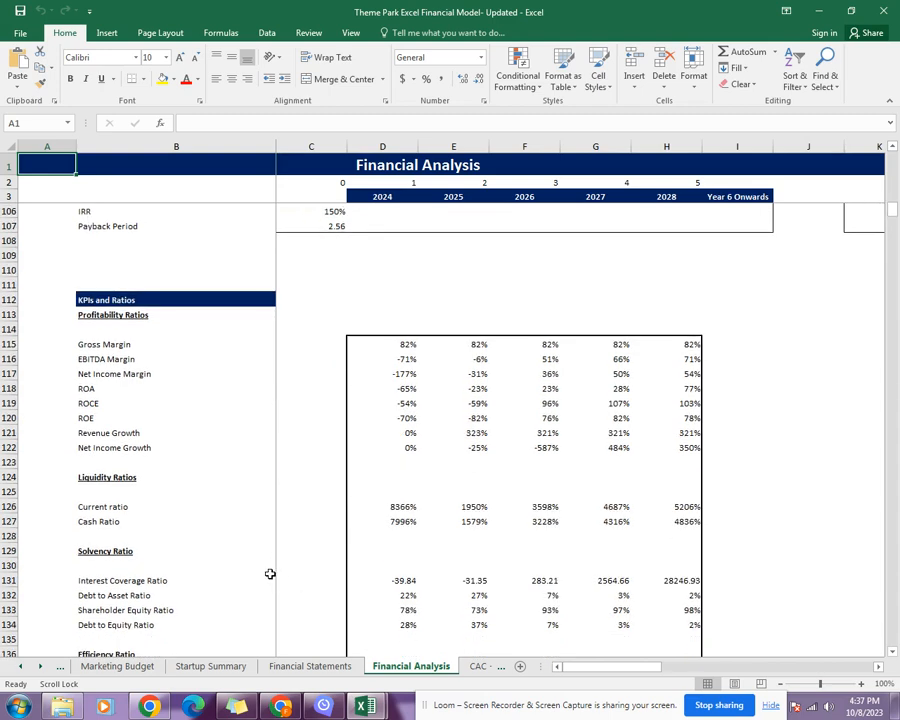
mouse_move(265, 569)
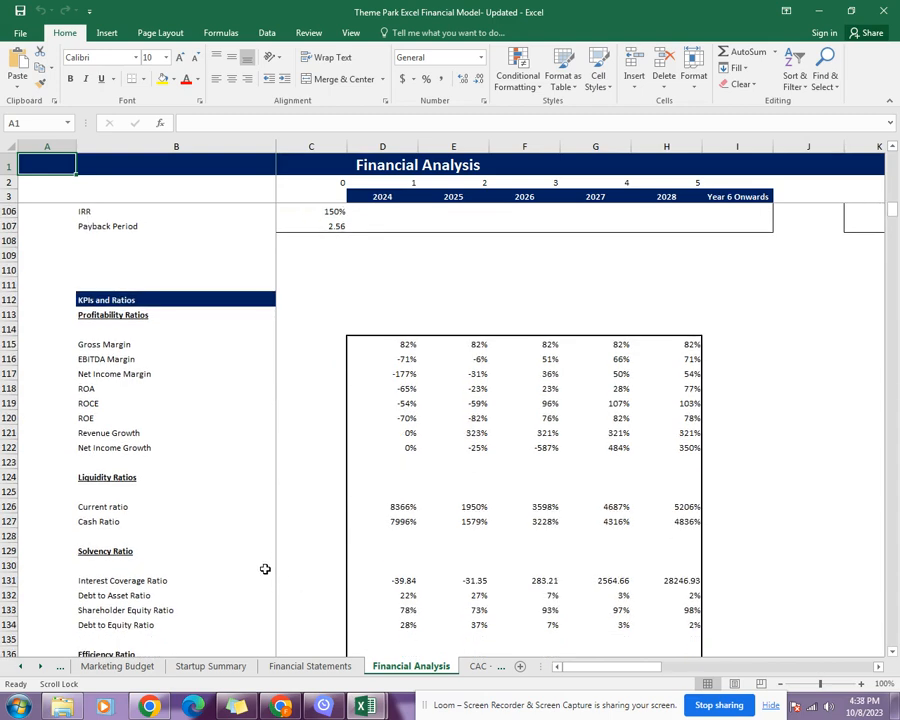
scroll(down, 3)
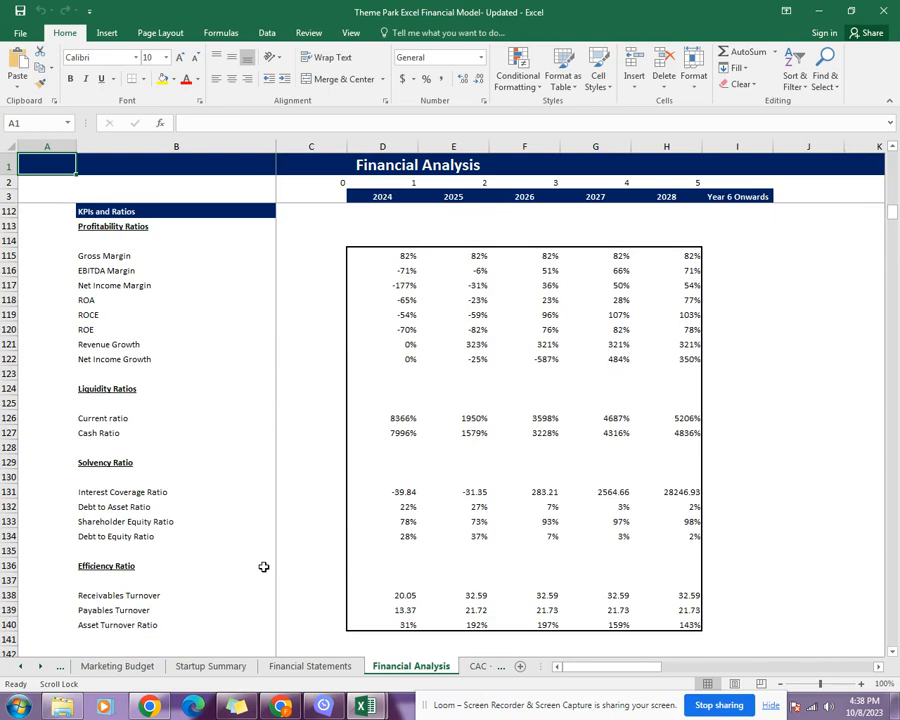
mouse_move(97, 245)
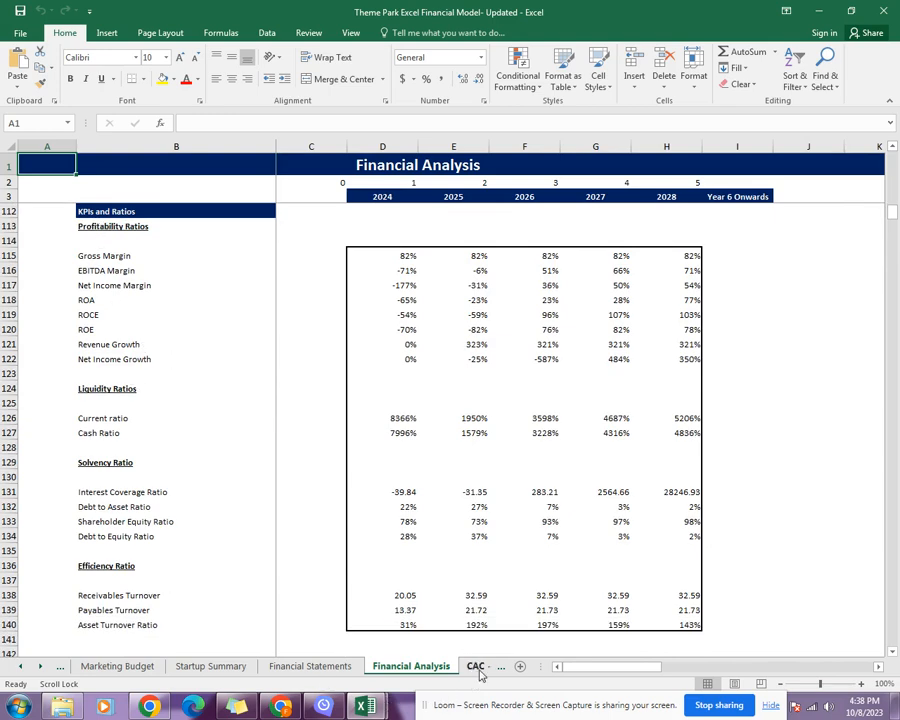
Open the CAC - CLV Analysis sheet with 2024–2028 acquisition cost and lifetime value.
click(480, 665)
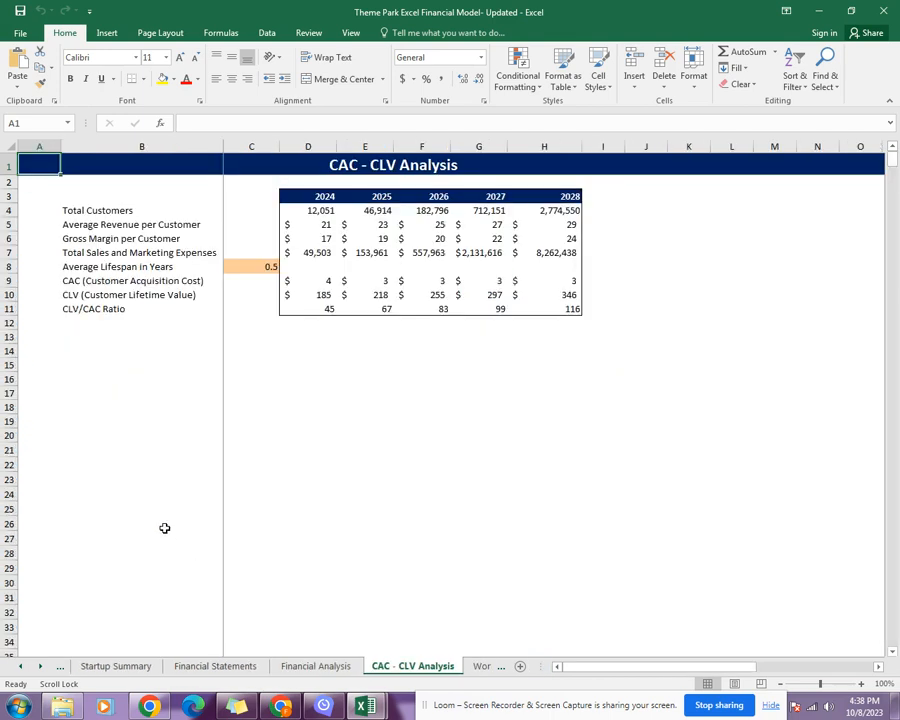
mouse_move(110, 490)
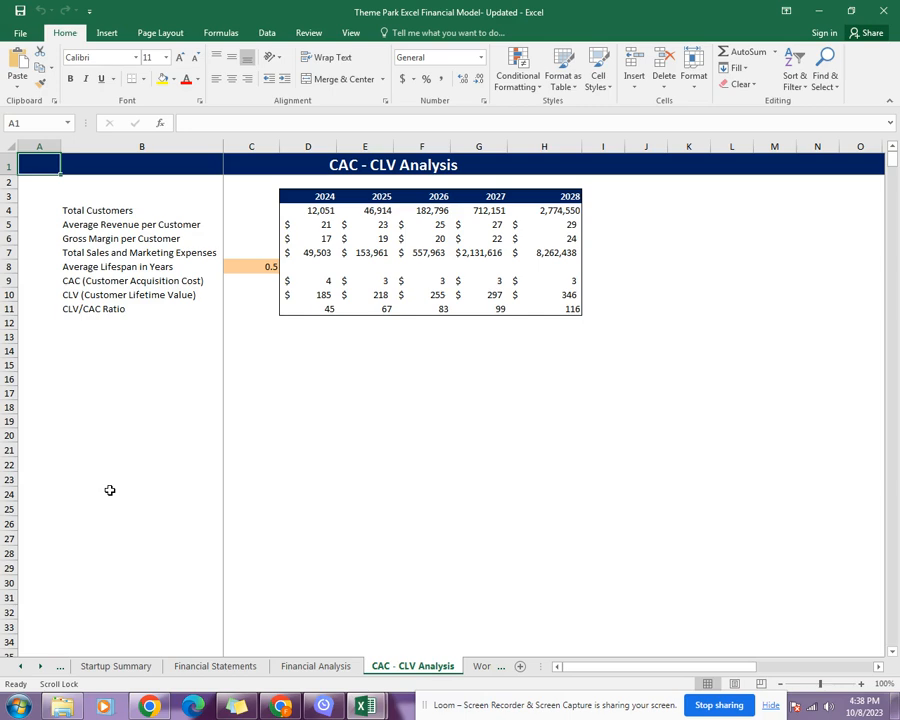
mouse_move(478, 666)
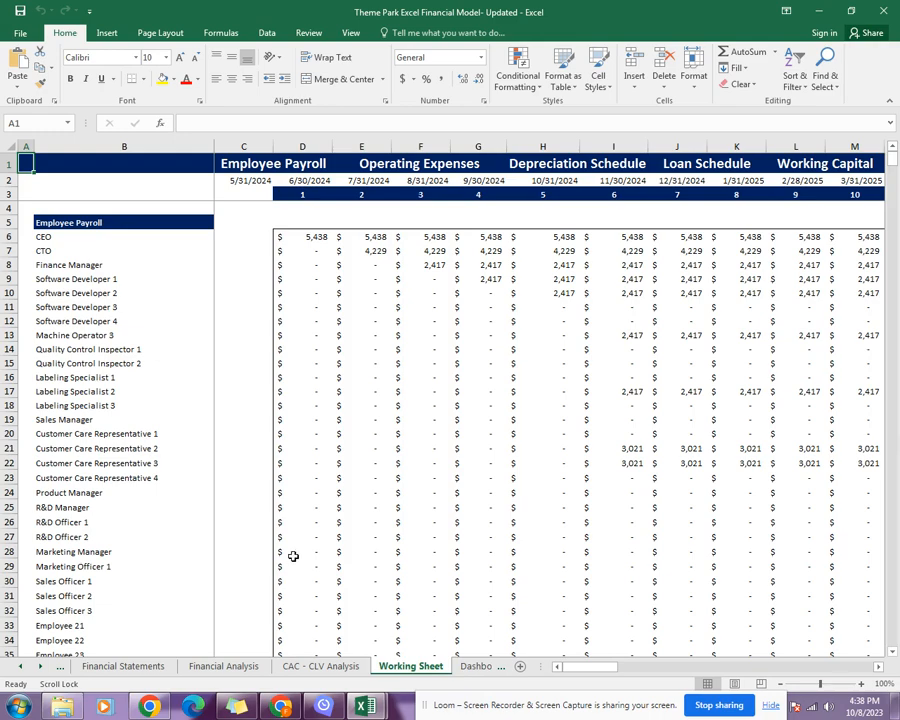
Scroll the Working Sheet through Employee Payroll, Operating Expenses and Depreciation Schedule.
scroll(down, 3)
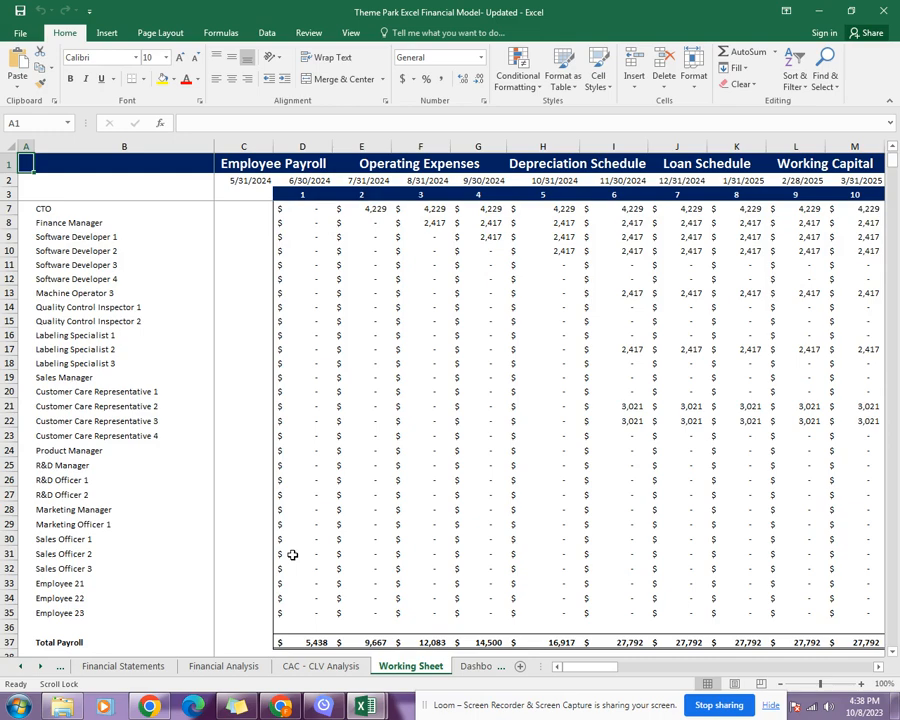
scroll(down, 3)
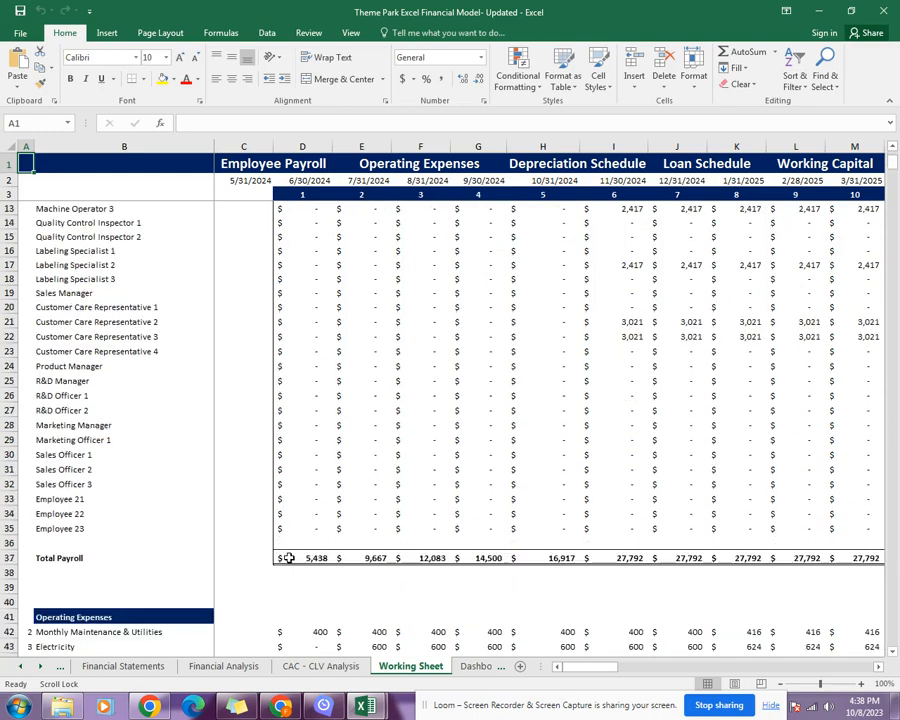
scroll(down, 3)
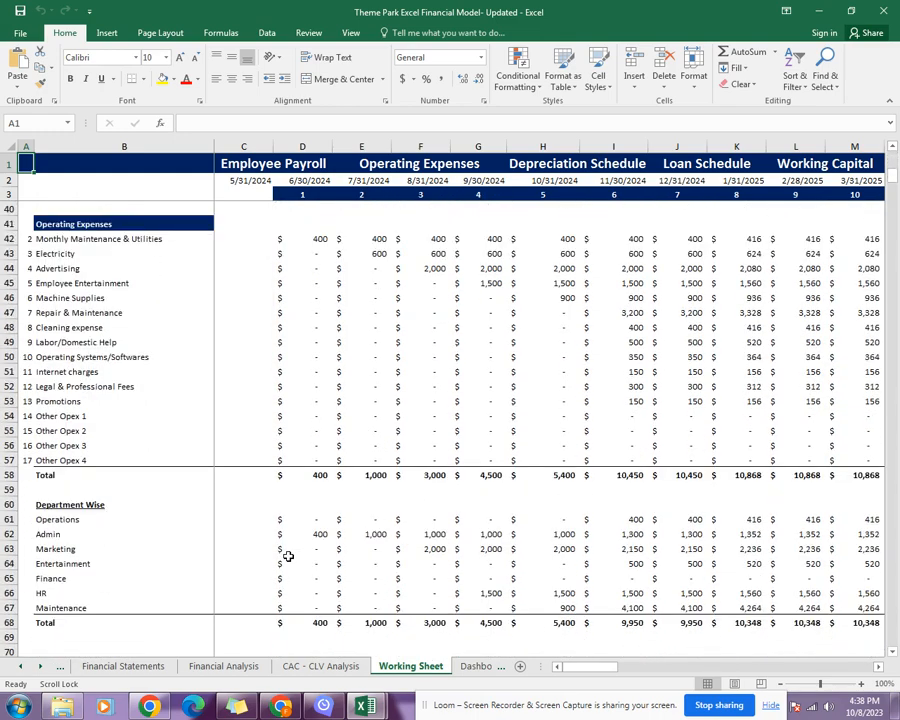
scroll(down, 3)
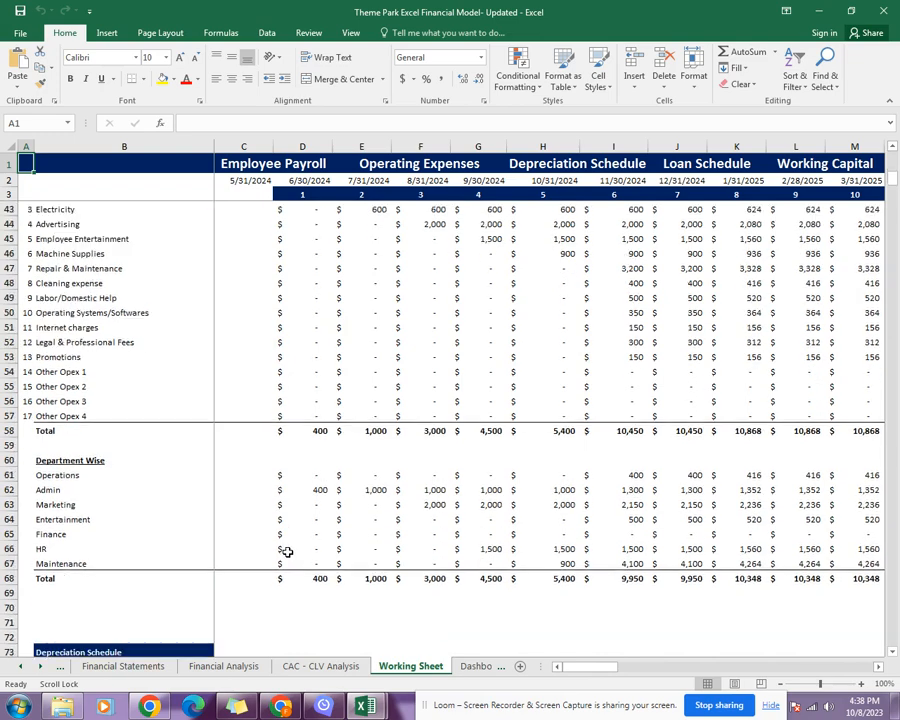
scroll(down, 3)
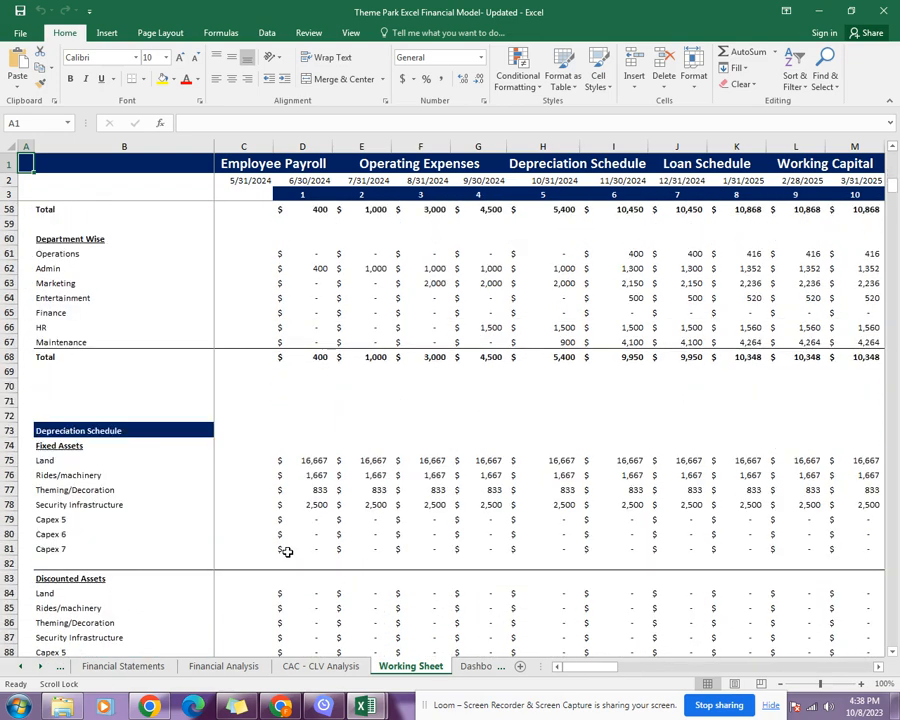
scroll(down, 3)
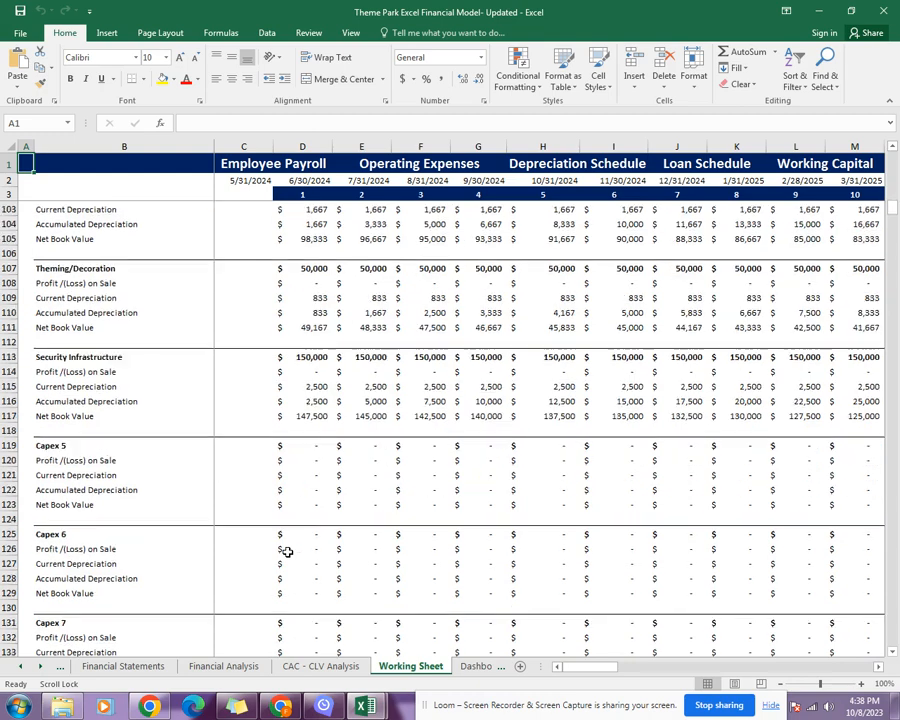
scroll(down, 3)
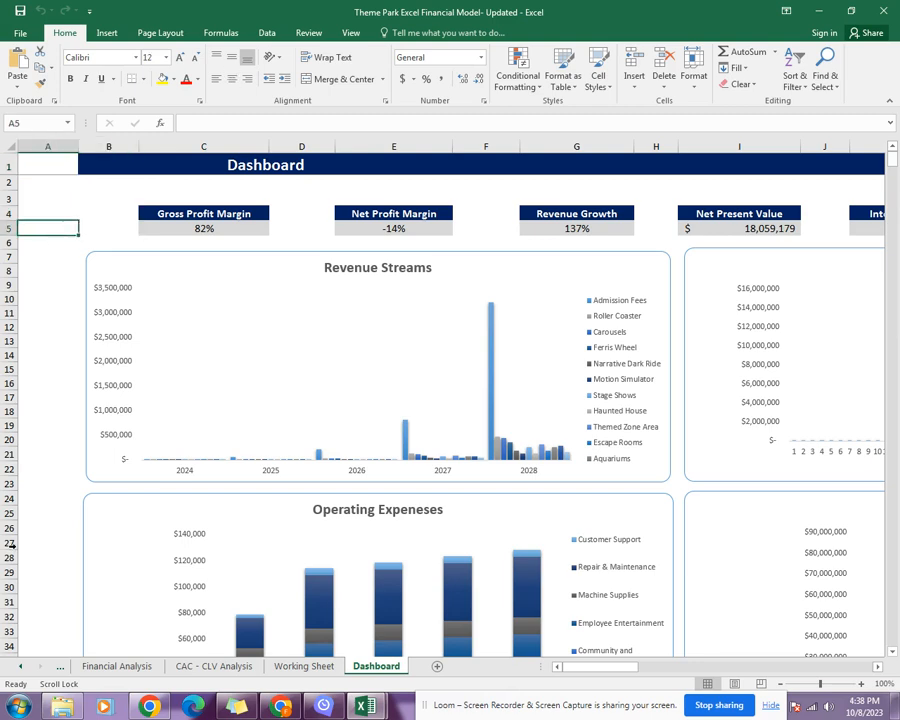
Scroll down the Dashboard to reveal the Revenue Streams and Operating Expenses charts.
scroll(down, 3)
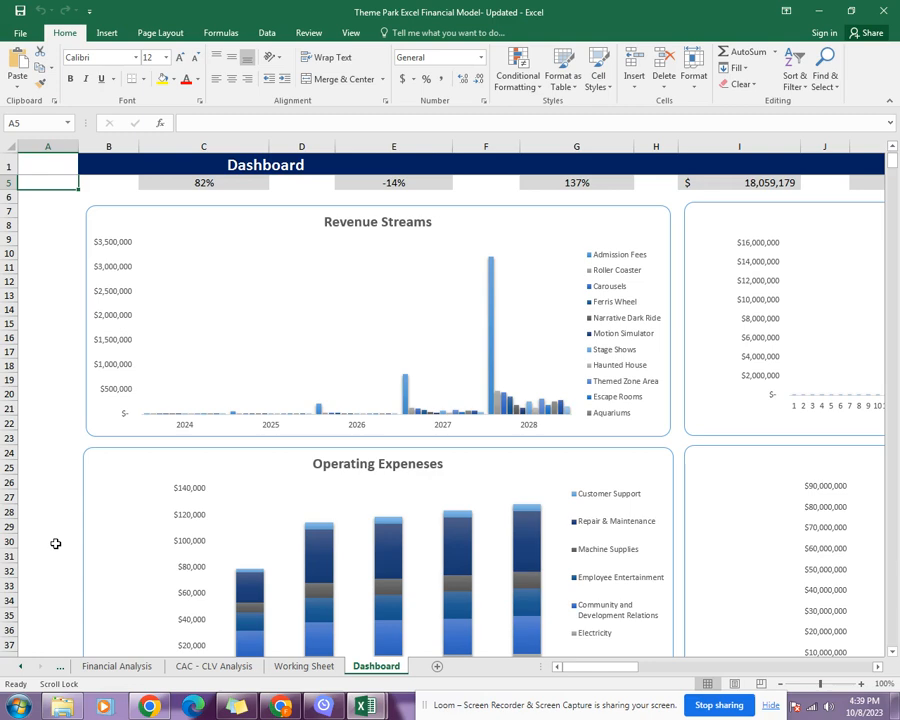
mouse_move(546, 710)
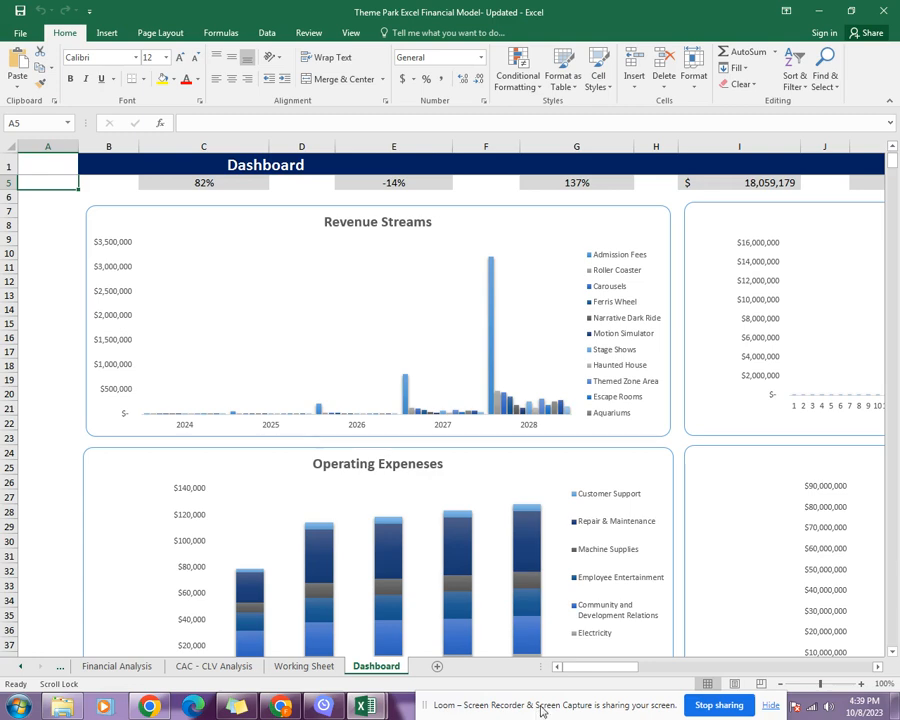
click(718, 702)
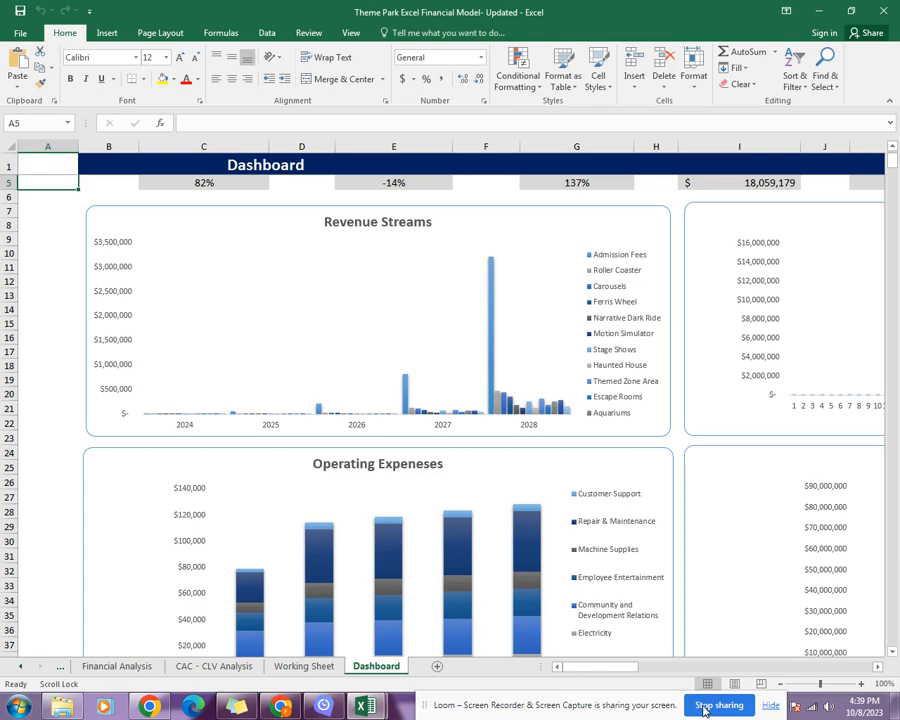